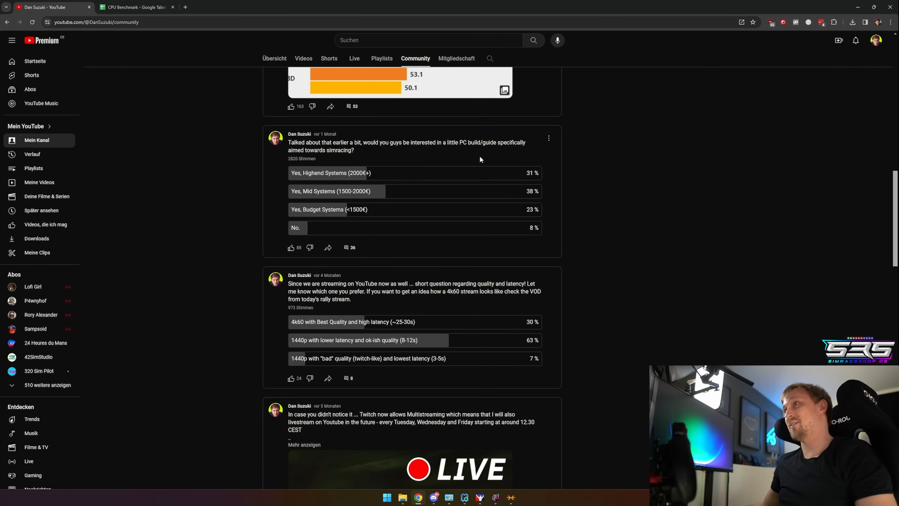
{"action": "mouse_move", "coordinate": [304, 171]}
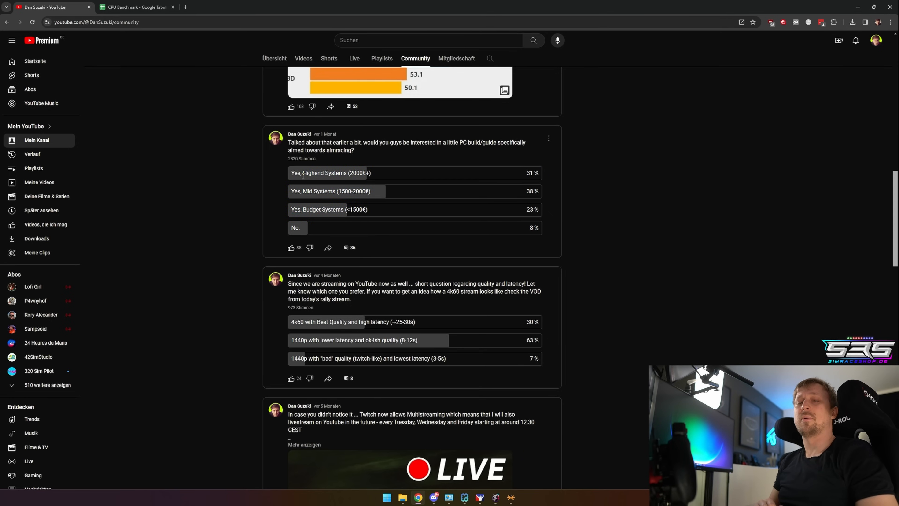
Review the AMD heading and the Intel mainboard and RAM entries on the Specs sheet
{"action": "left_click", "coordinate": [136, 7]}
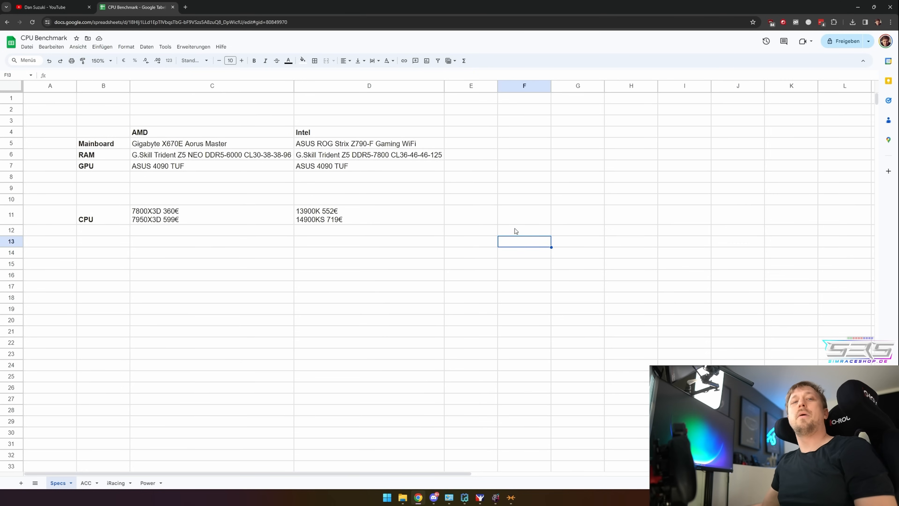
{"action": "mouse_move", "coordinate": [496, 236]}
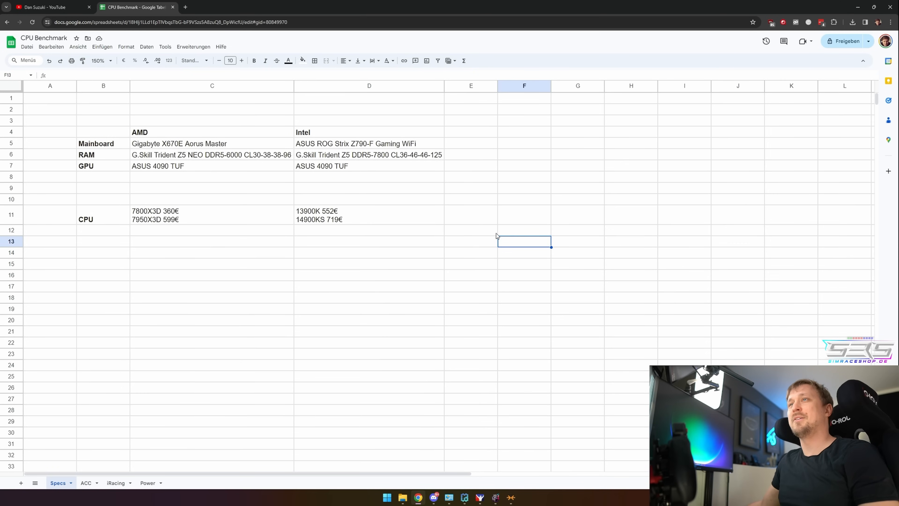
{"action": "left_click", "coordinate": [211, 132]}
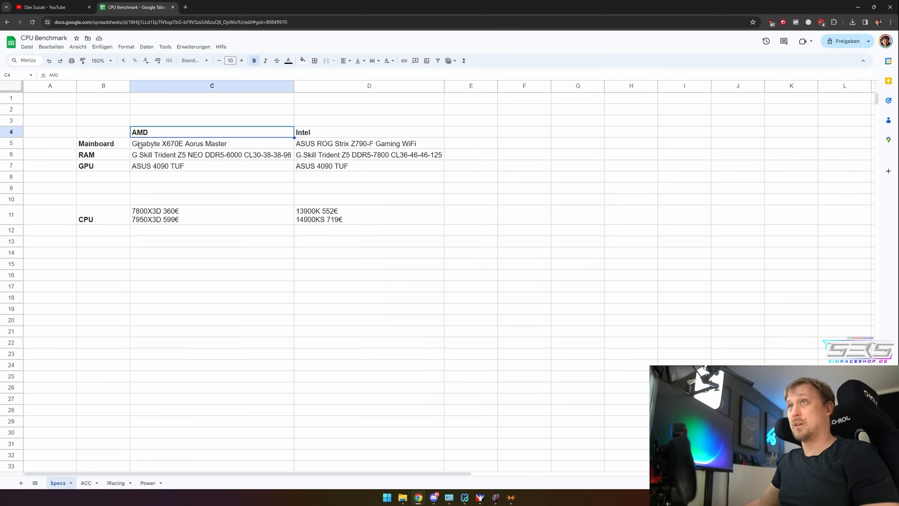
{"action": "mouse_move", "coordinate": [240, 158]}
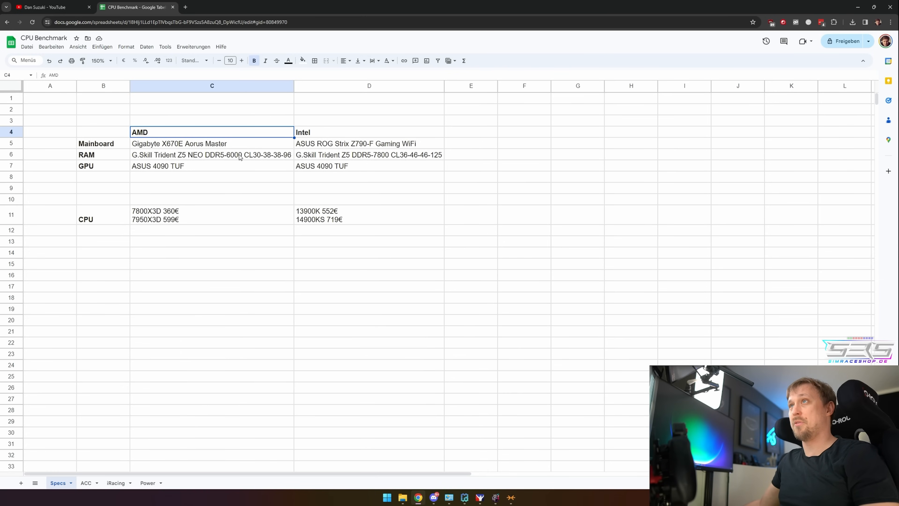
{"action": "mouse_move", "coordinate": [249, 158]}
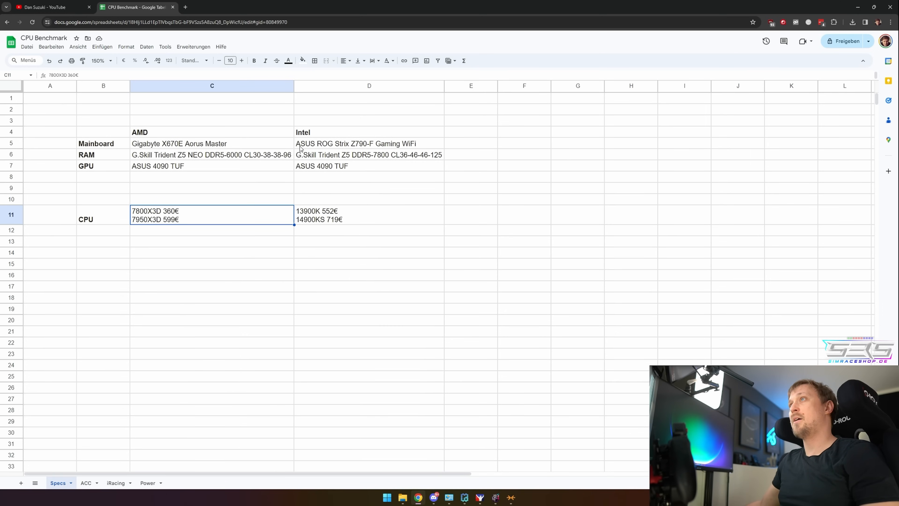
{"action": "left_click", "coordinate": [356, 143]}
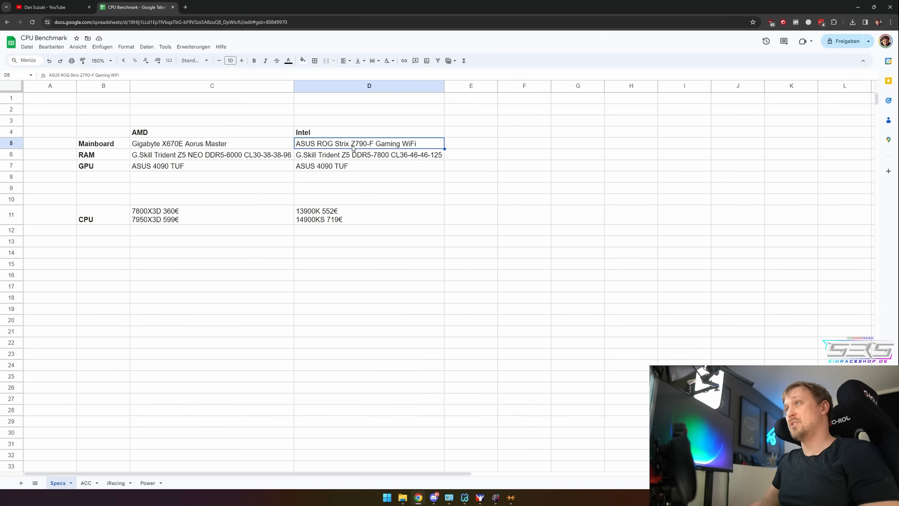
{"action": "mouse_move", "coordinate": [364, 150]}
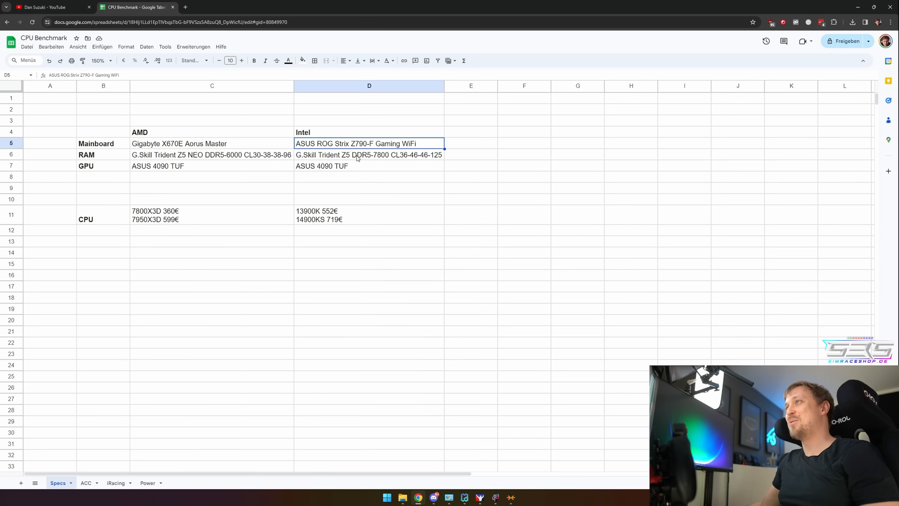
{"action": "left_click", "coordinate": [368, 155]}
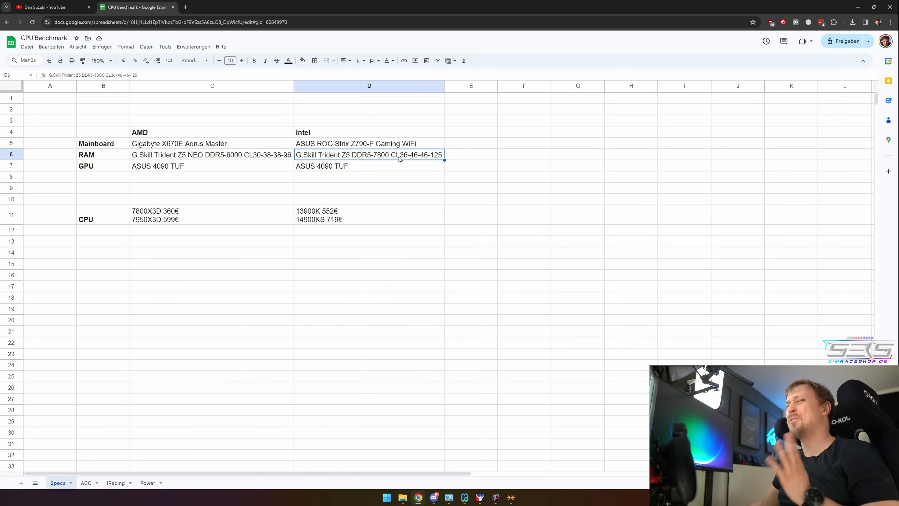
{"action": "mouse_move", "coordinate": [404, 159]}
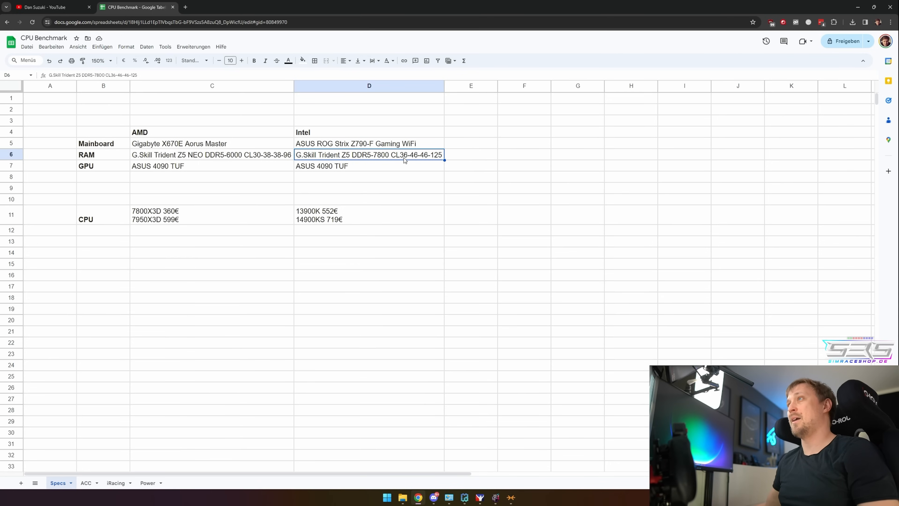
Review the Intel GPU entry and the Intel CPU models and prices
{"action": "left_click", "coordinate": [369, 165]}
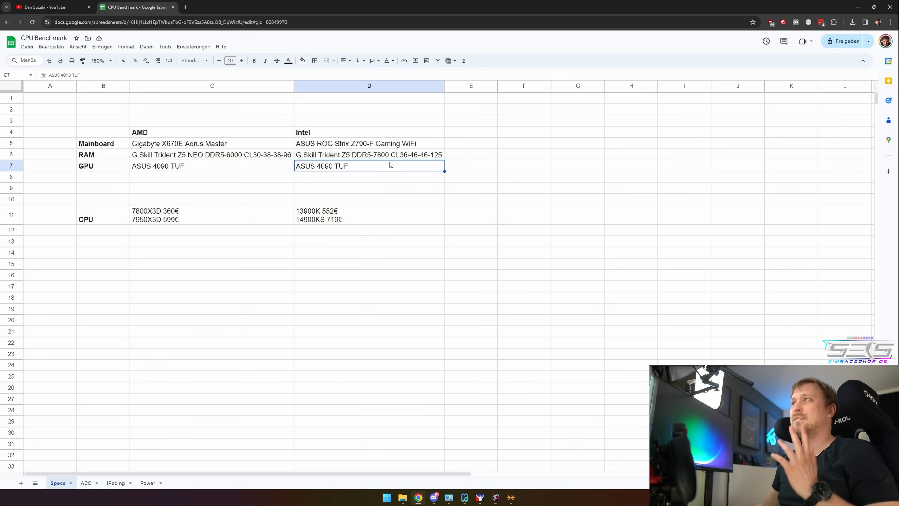
{"action": "left_click", "coordinate": [369, 154]}
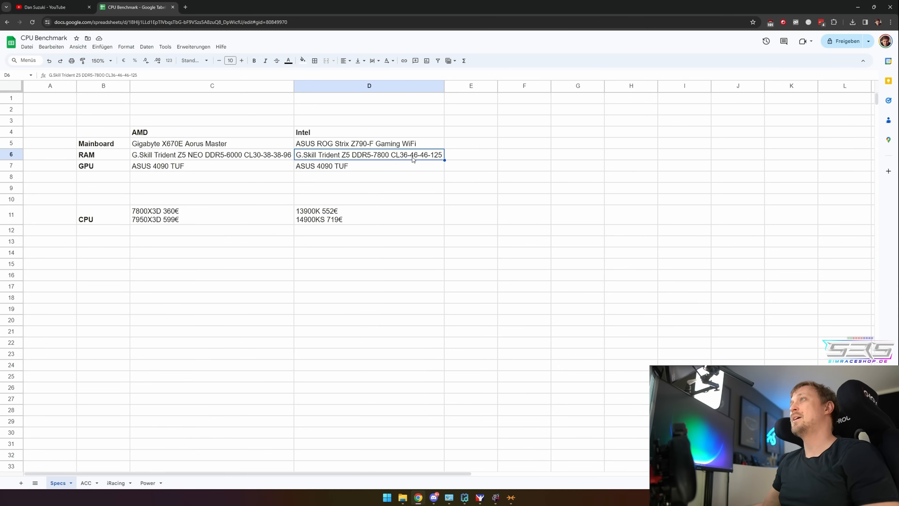
{"action": "left_click", "coordinate": [369, 166]}
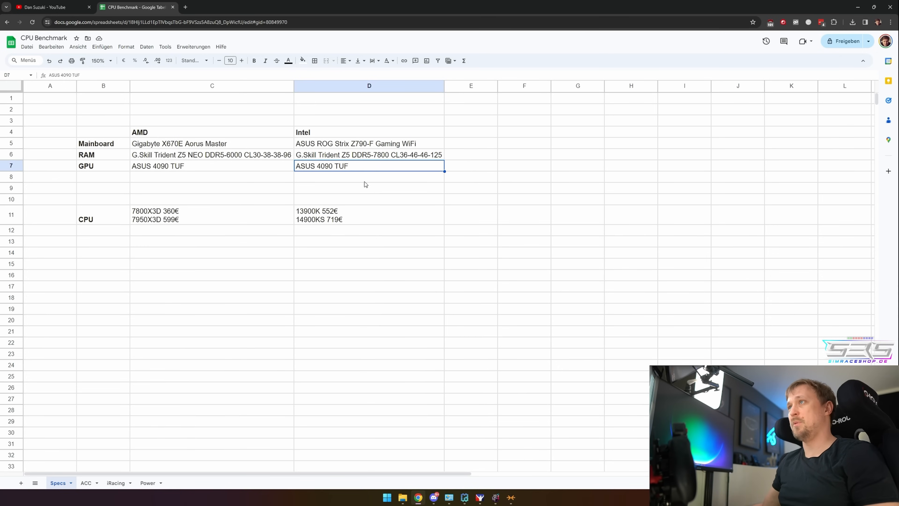
{"action": "left_click", "coordinate": [369, 215]}
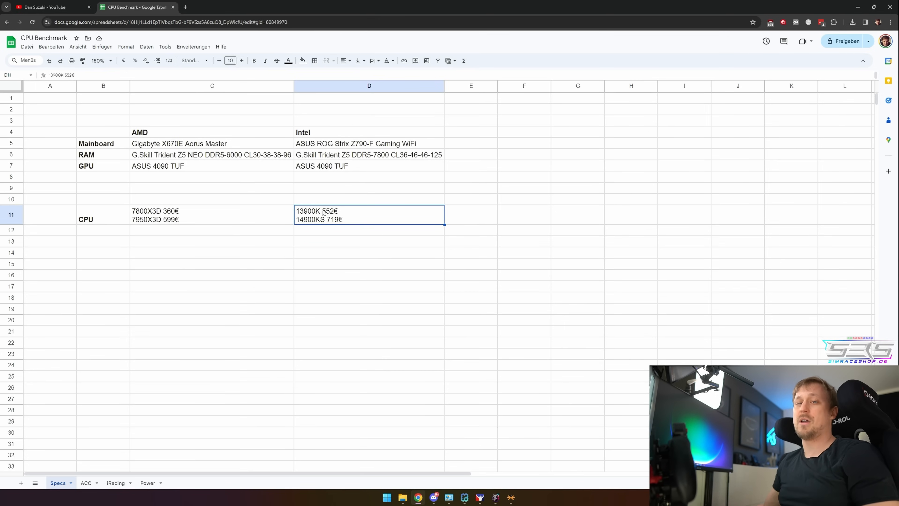
{"action": "mouse_move", "coordinate": [314, 225]}
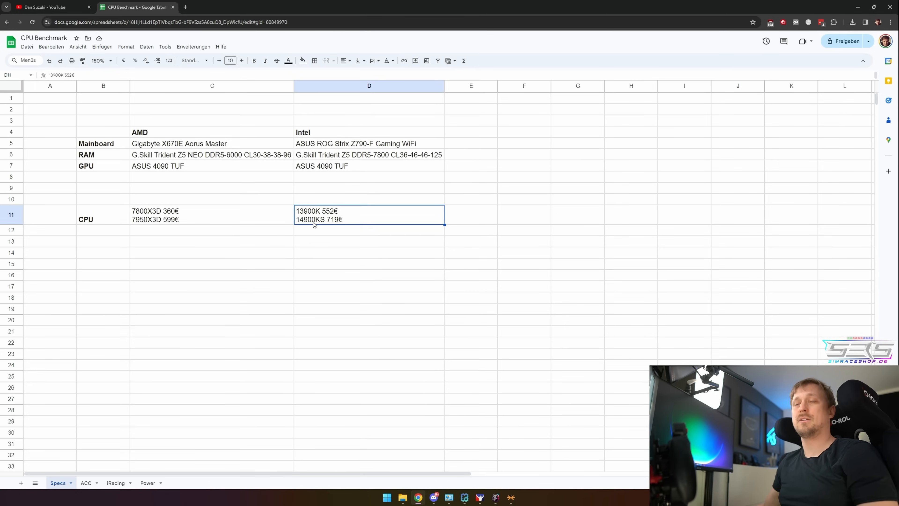
{"action": "mouse_move", "coordinate": [320, 226]}
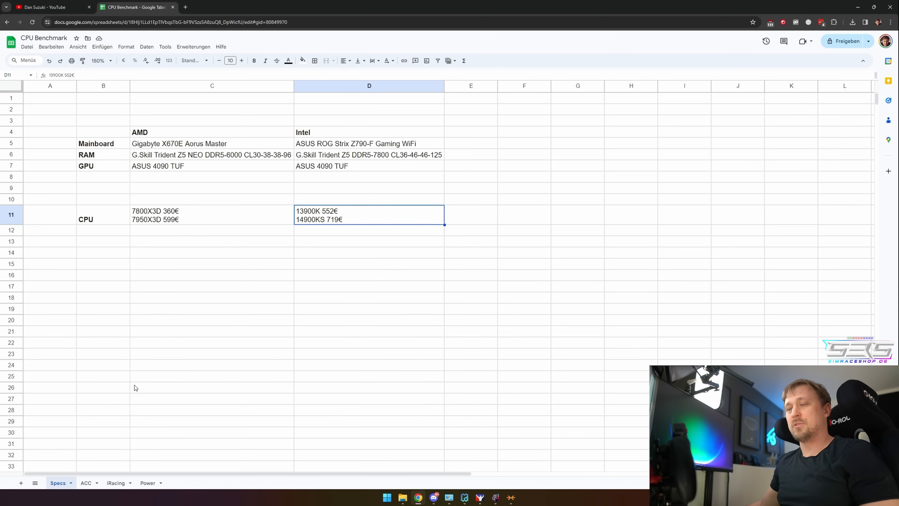
Show the ACC sheet's 1440p Nordschleife FPS bar chart for the four CPUs
{"action": "left_click", "coordinate": [86, 483]}
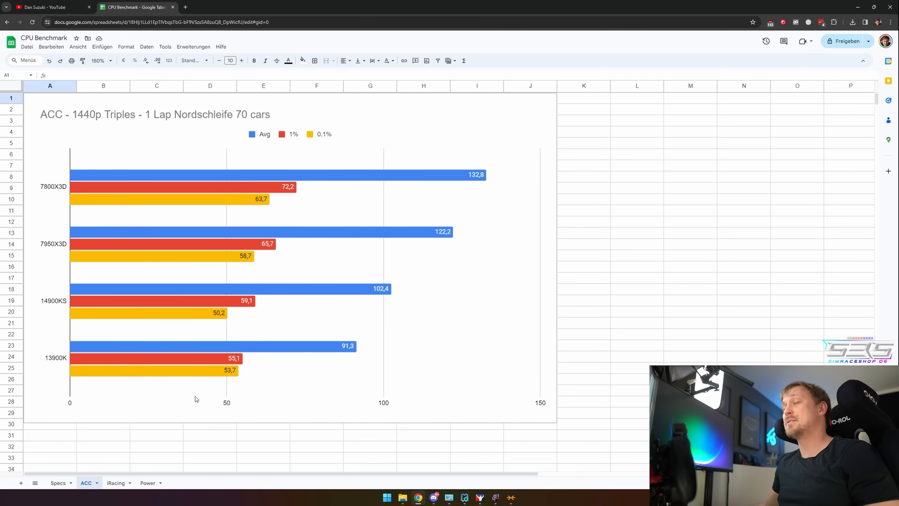
{"action": "left_click", "coordinate": [636, 335]}
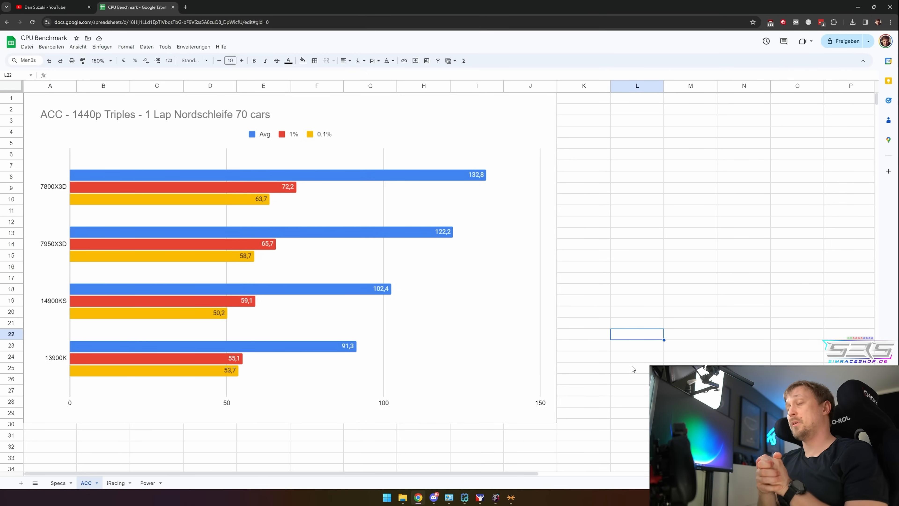
{"action": "mouse_move", "coordinate": [634, 372]}
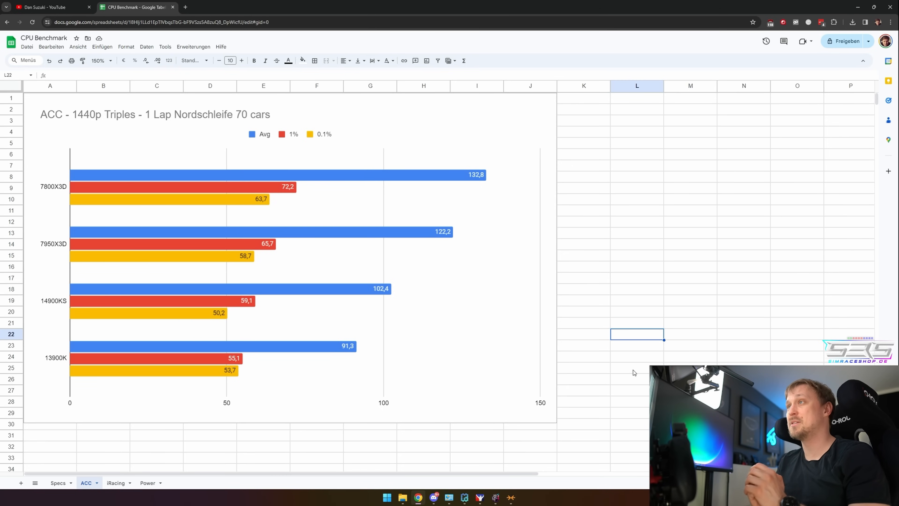
{"action": "mouse_move", "coordinate": [326, 352]}
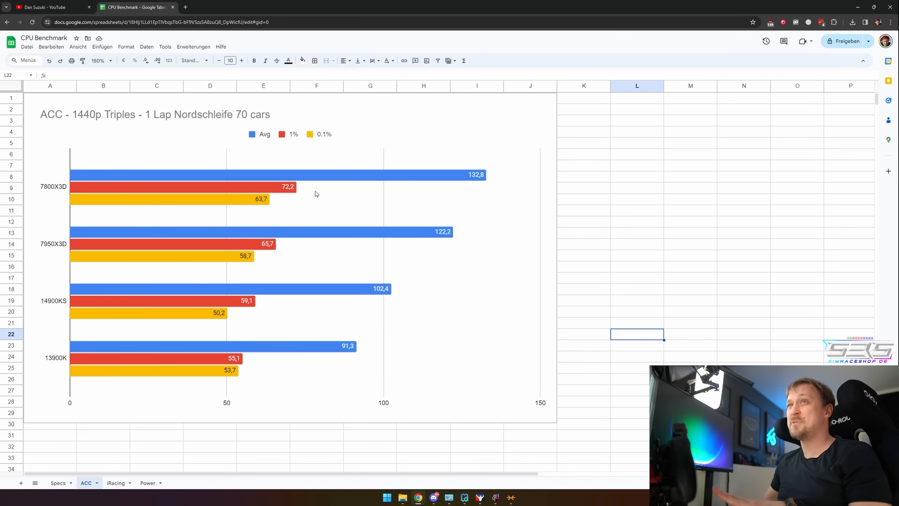
{"action": "mouse_move", "coordinate": [314, 192]}
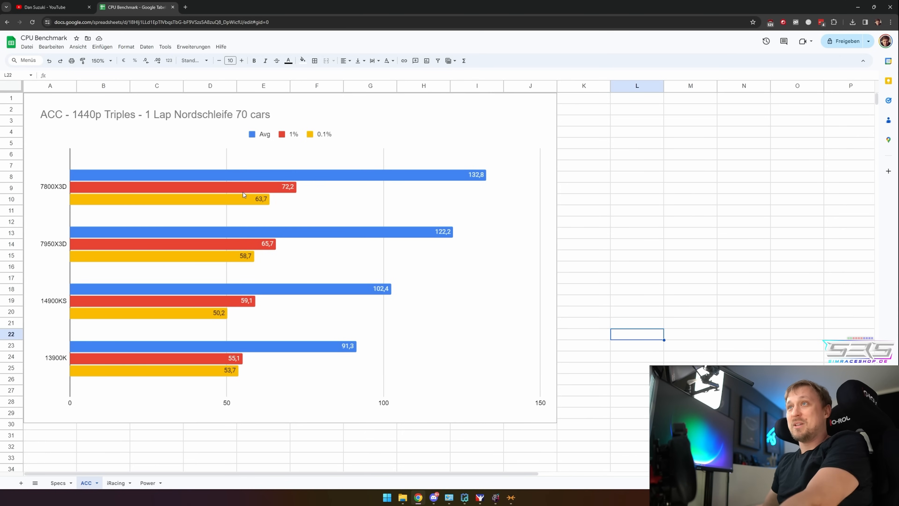
{"action": "mouse_move", "coordinate": [67, 189]}
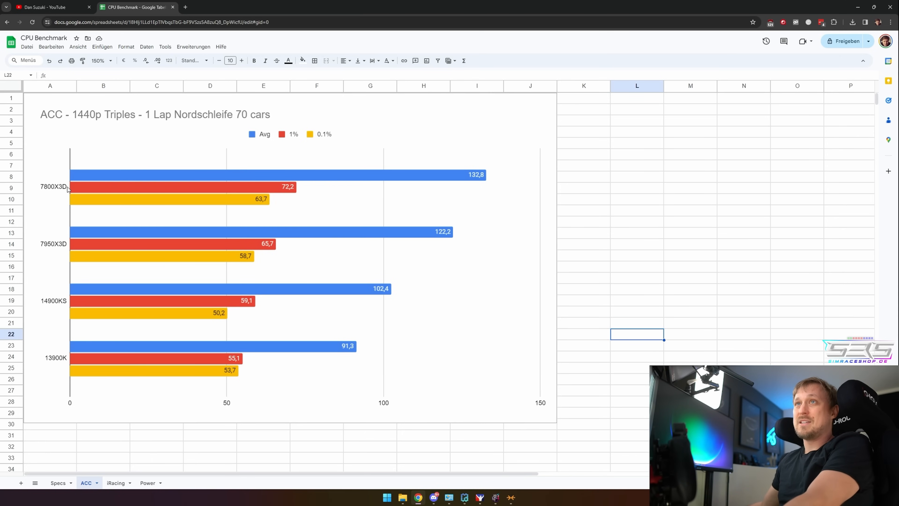
Move from the ACC chart to the iRacing sheet's Daytona night FPS chart
{"action": "left_click", "coordinate": [472, 178]}
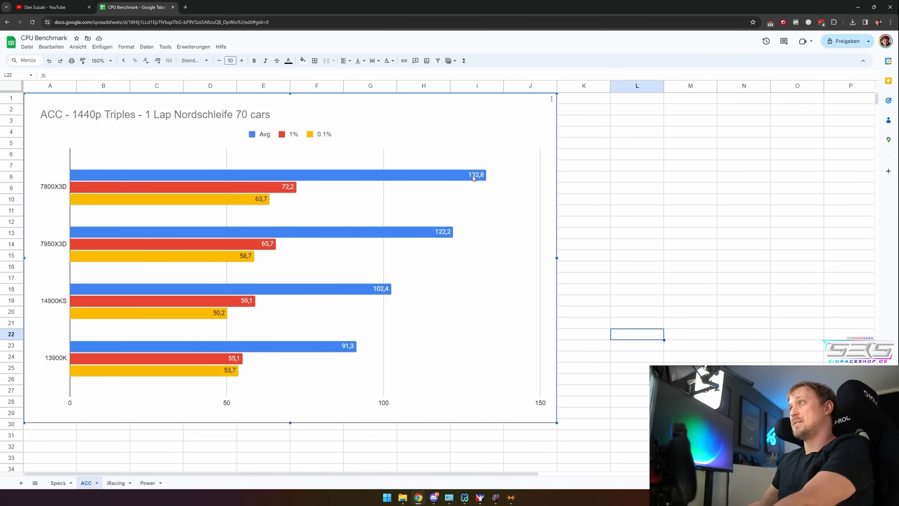
{"action": "mouse_move", "coordinate": [528, 193]}
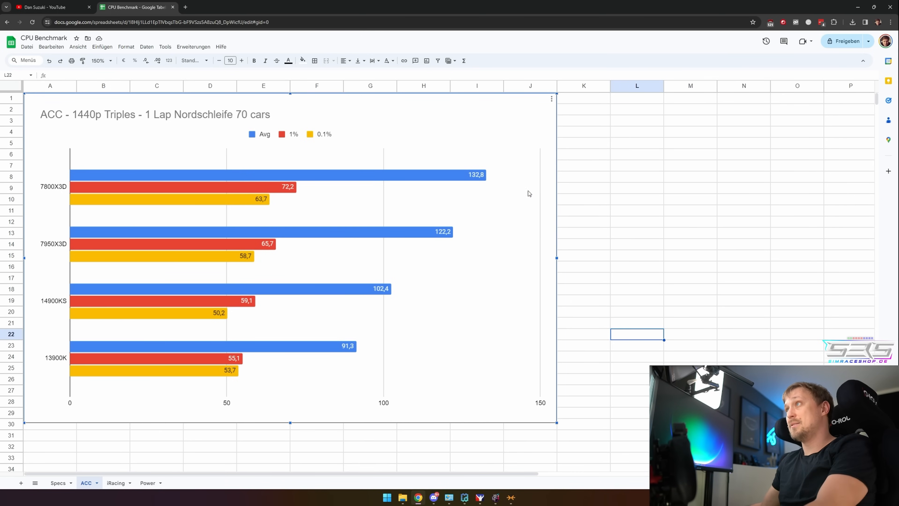
{"action": "mouse_move", "coordinate": [57, 246]}
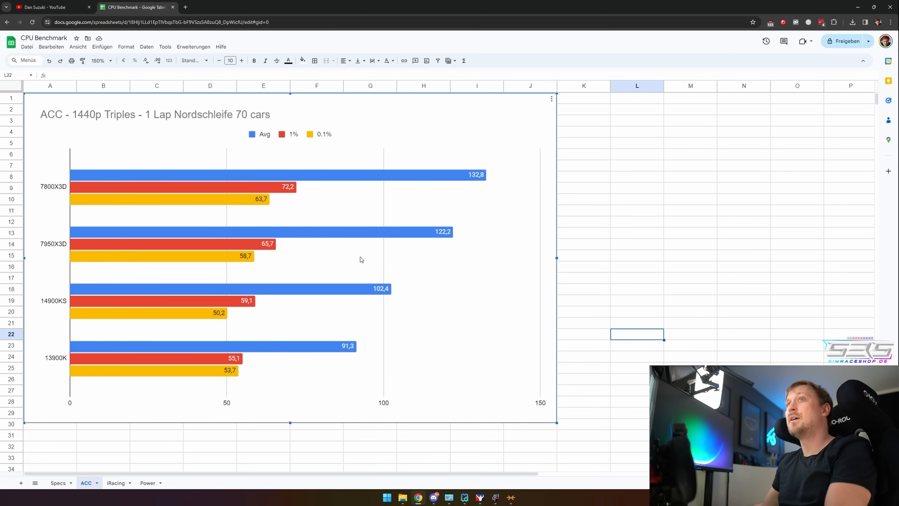
{"action": "mouse_move", "coordinate": [359, 248]}
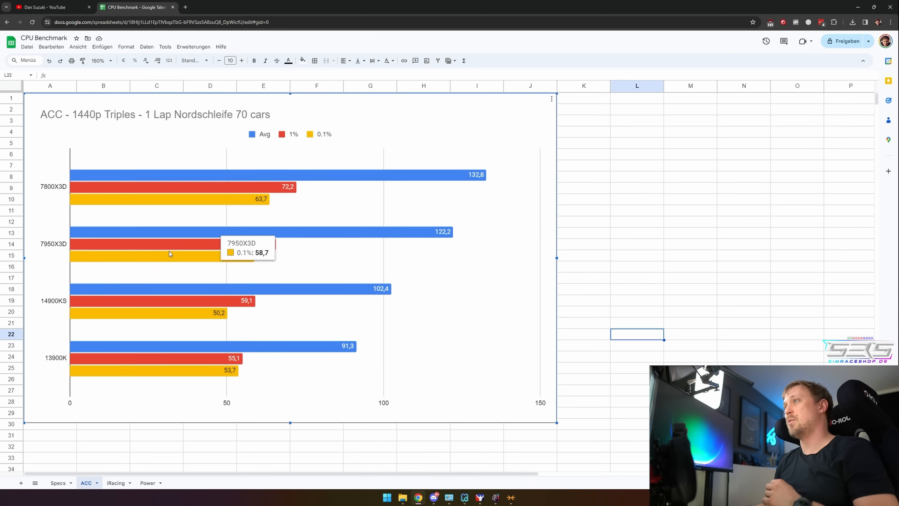
{"action": "mouse_move", "coordinate": [317, 214]}
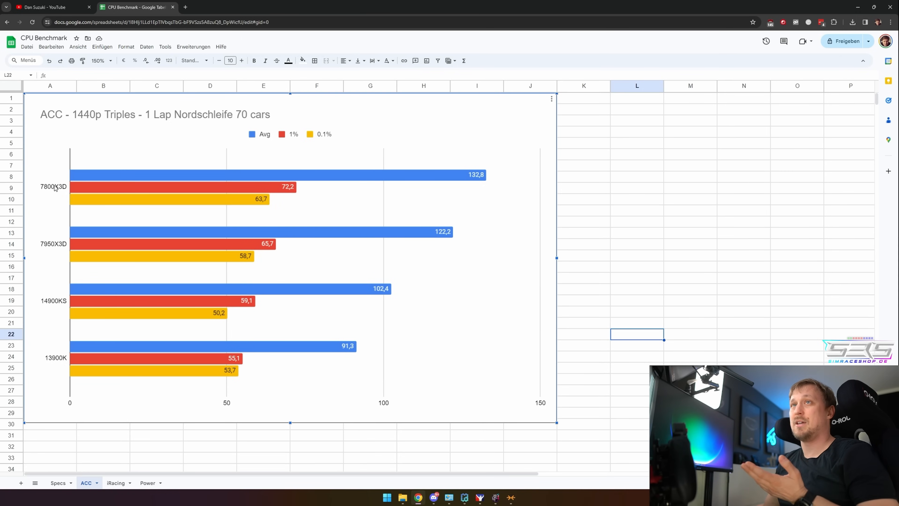
{"action": "mouse_move", "coordinate": [259, 176]}
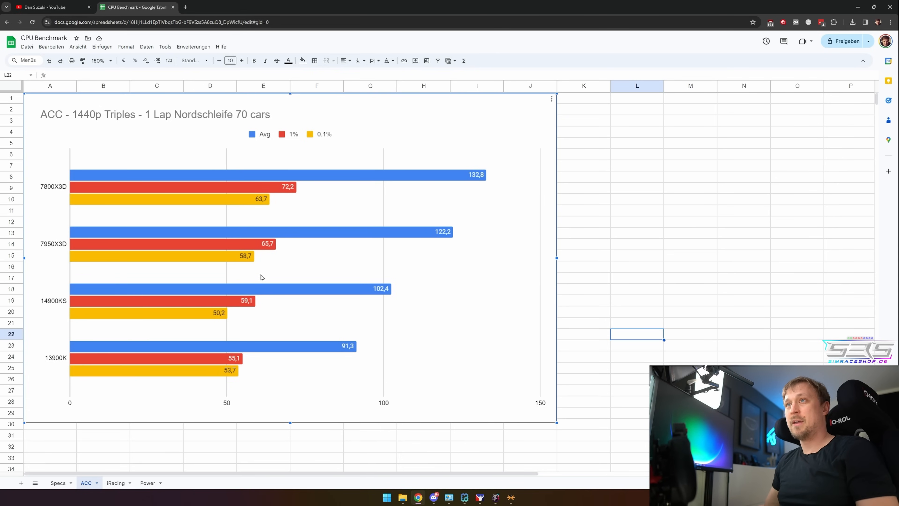
{"action": "mouse_move", "coordinate": [228, 376]}
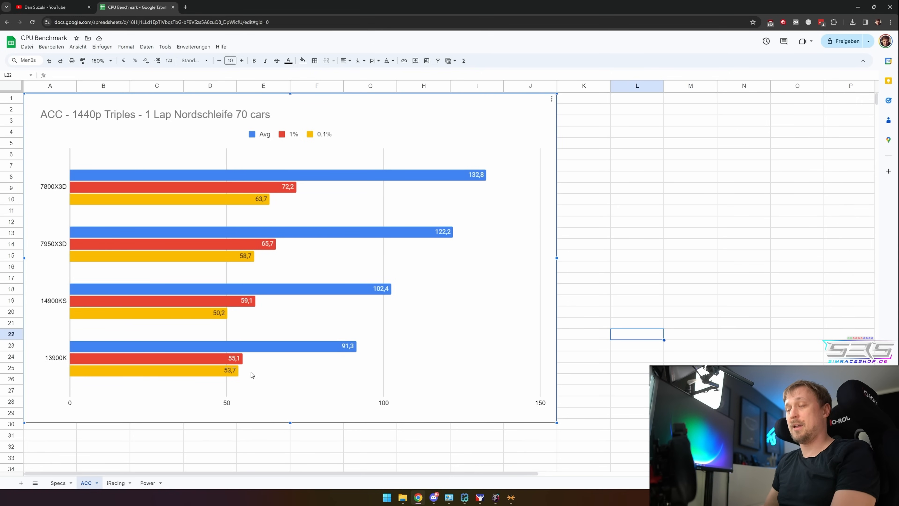
{"action": "mouse_move", "coordinate": [271, 381]}
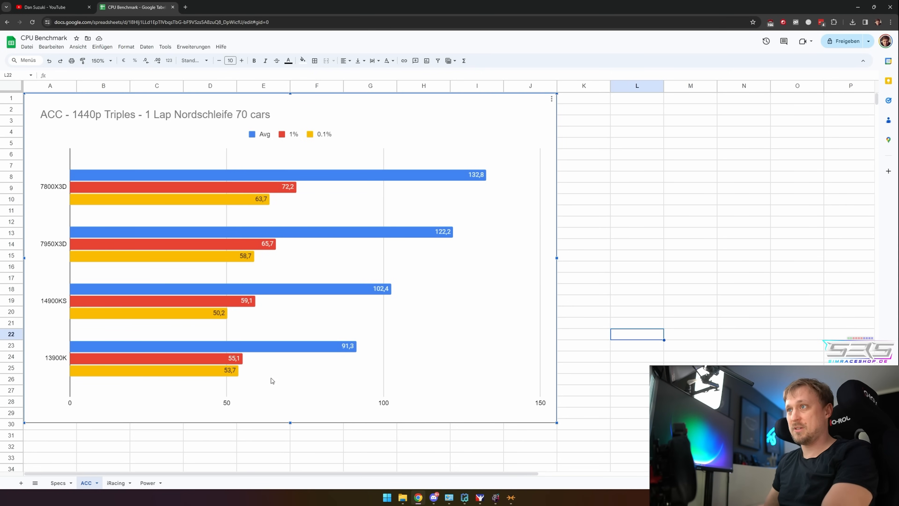
{"action": "mouse_move", "coordinate": [205, 332]}
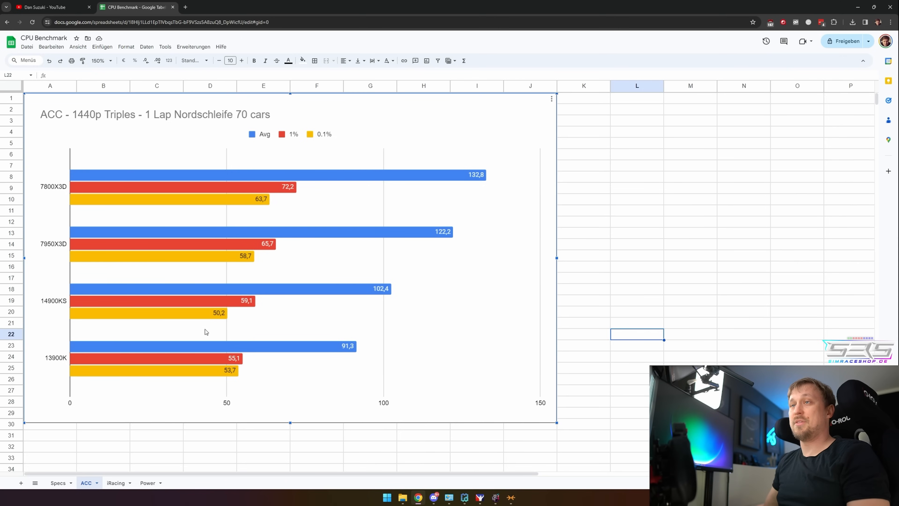
{"action": "mouse_move", "coordinate": [224, 312]}
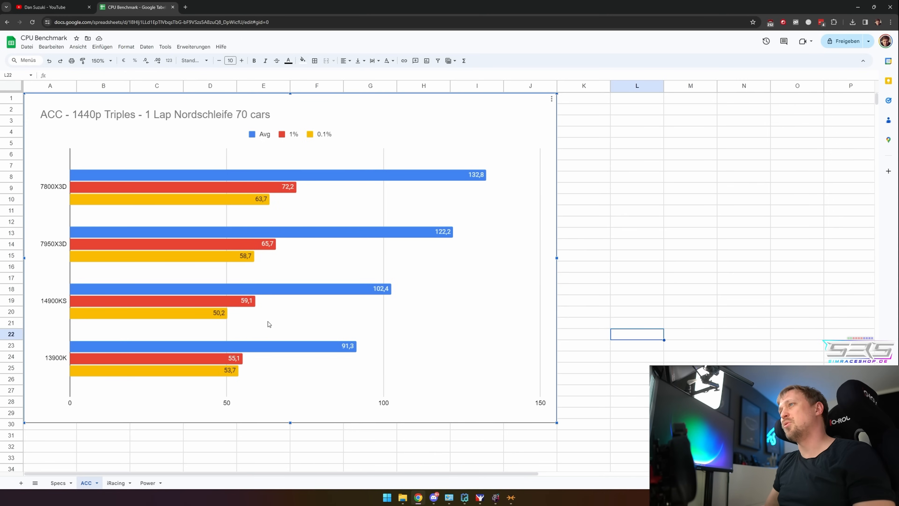
{"action": "mouse_move", "coordinate": [282, 316]}
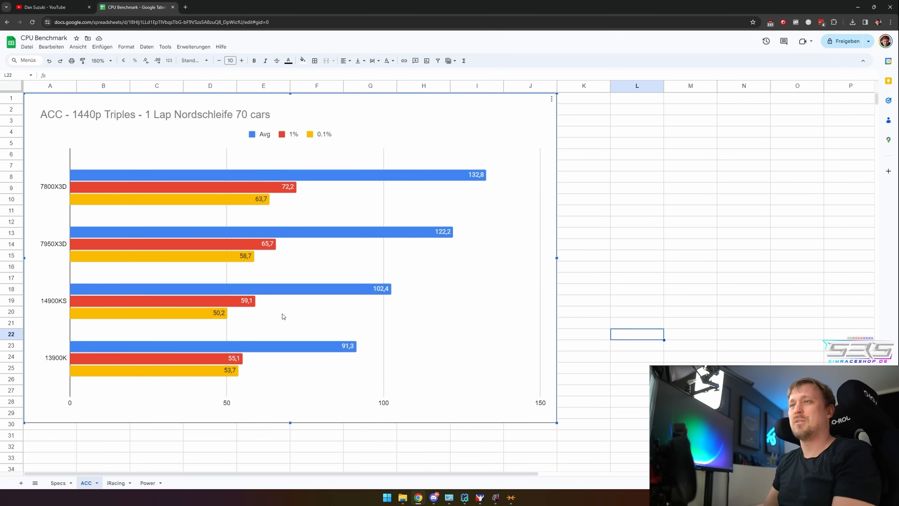
{"action": "mouse_move", "coordinate": [260, 312]}
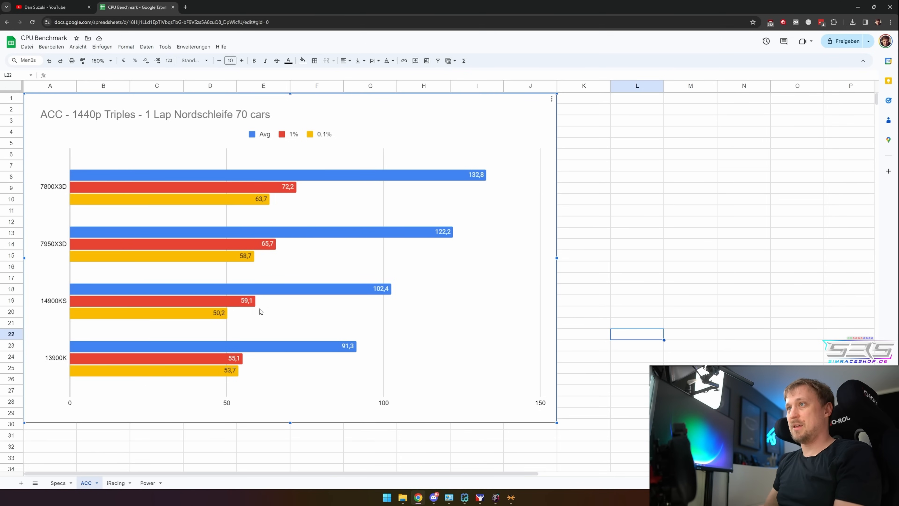
{"action": "mouse_move", "coordinate": [400, 318]}
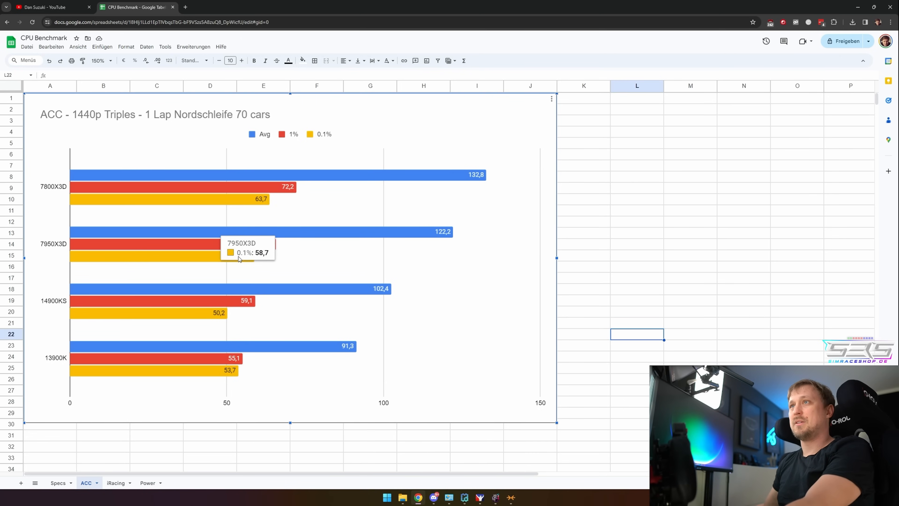
{"action": "mouse_move", "coordinate": [80, 201]}
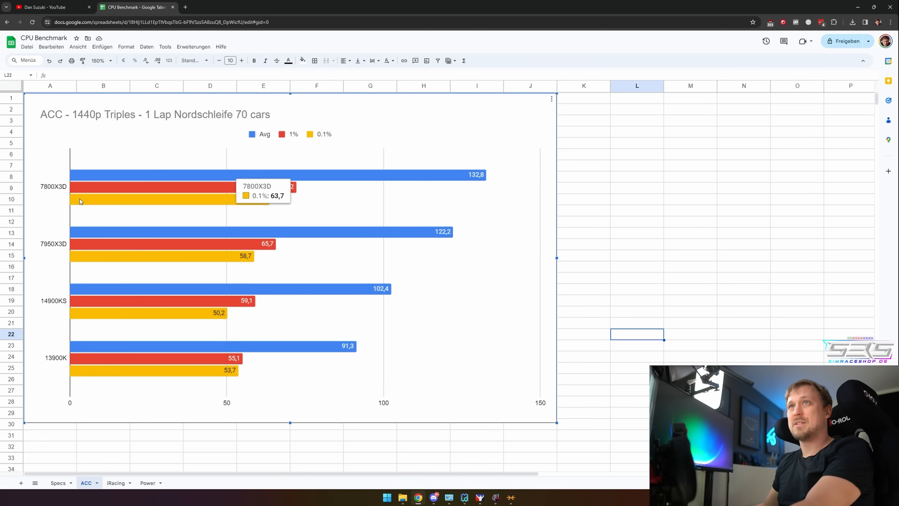
{"action": "mouse_move", "coordinate": [490, 182]}
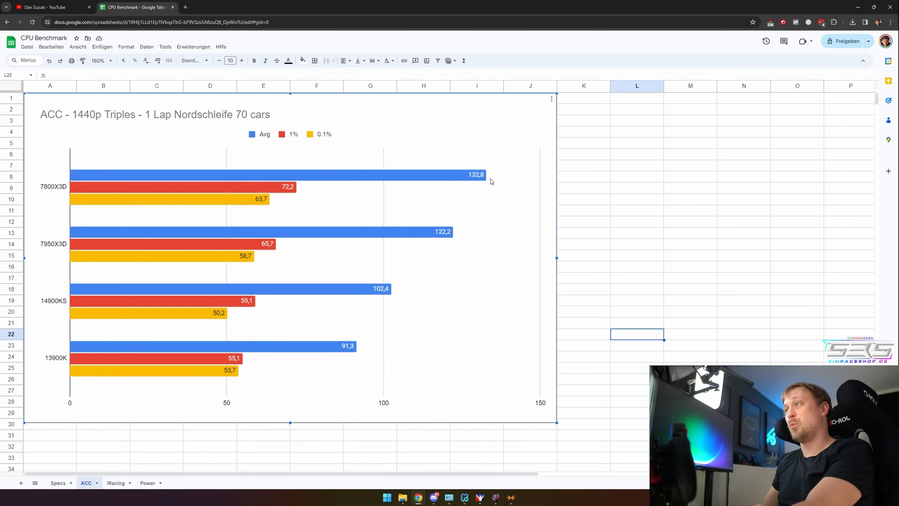
{"action": "mouse_move", "coordinate": [493, 183]}
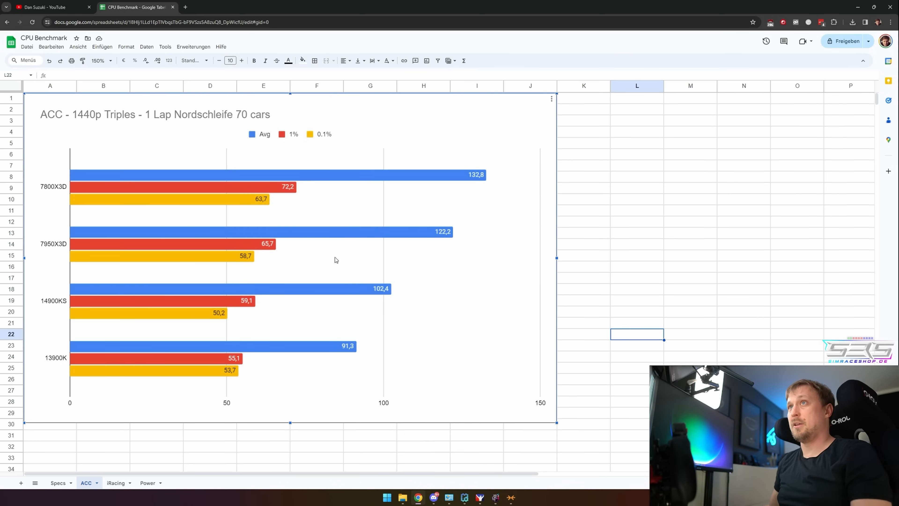
{"action": "left_click", "coordinate": [115, 482]}
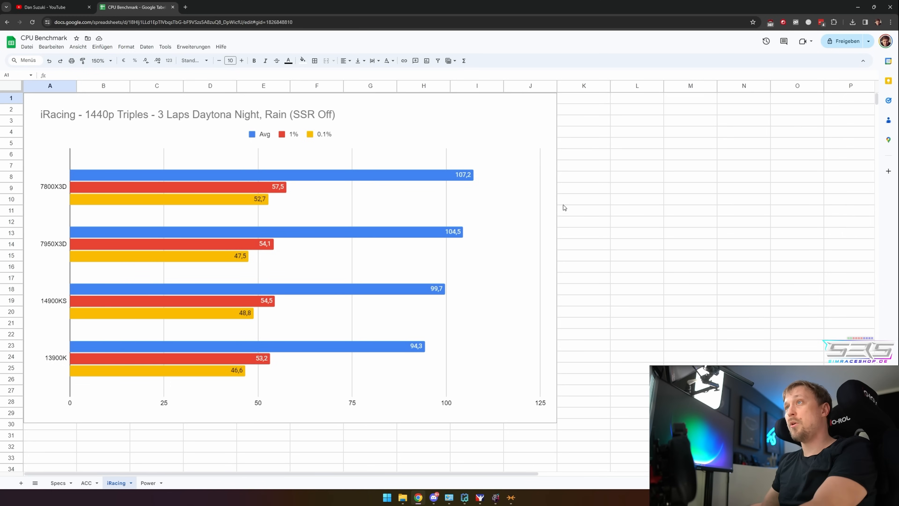
{"action": "mouse_move", "coordinate": [450, 207]}
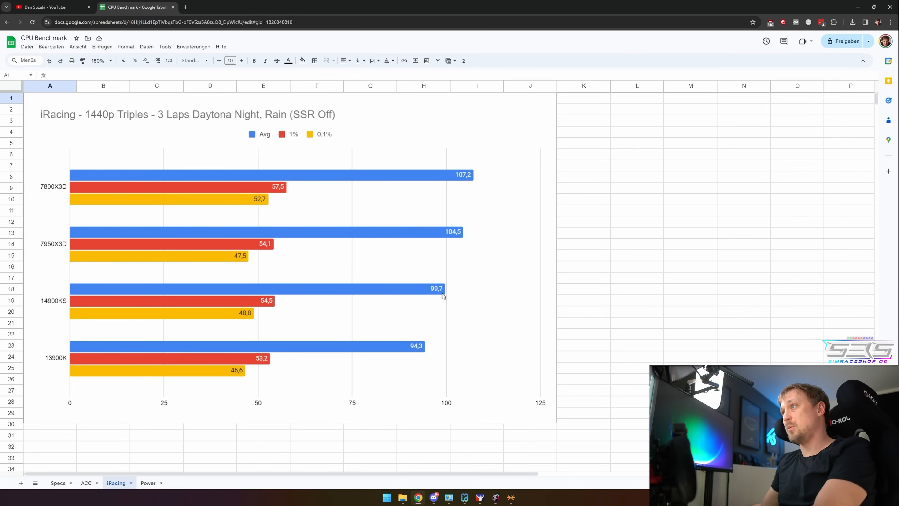
{"action": "mouse_move", "coordinate": [519, 294]}
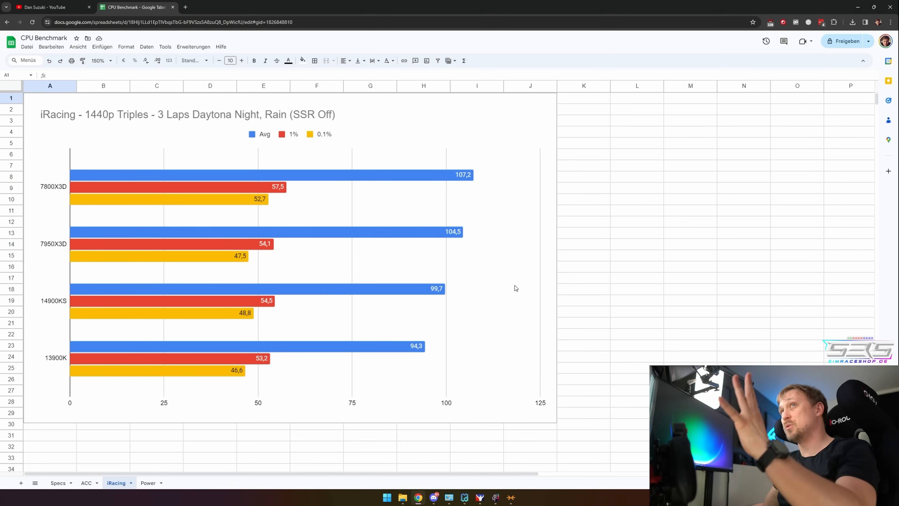
{"action": "mouse_move", "coordinate": [499, 276]}
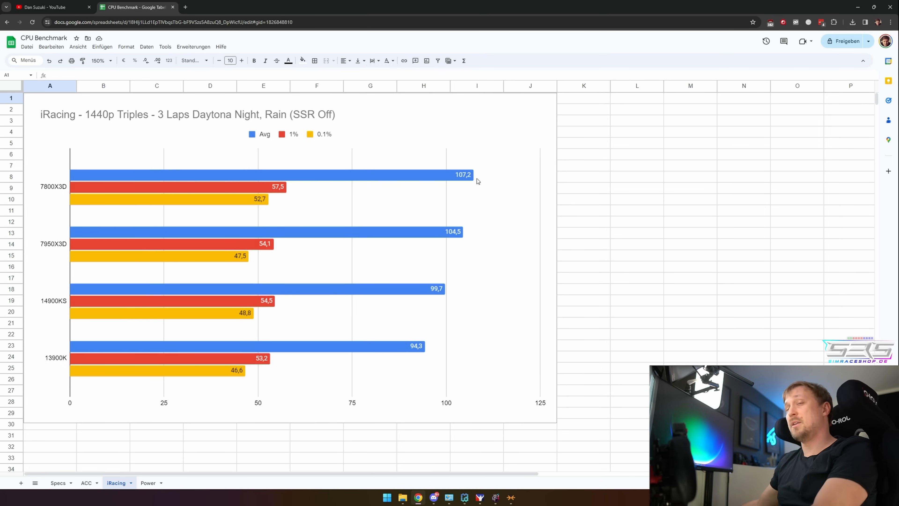
{"action": "mouse_move", "coordinate": [457, 201]}
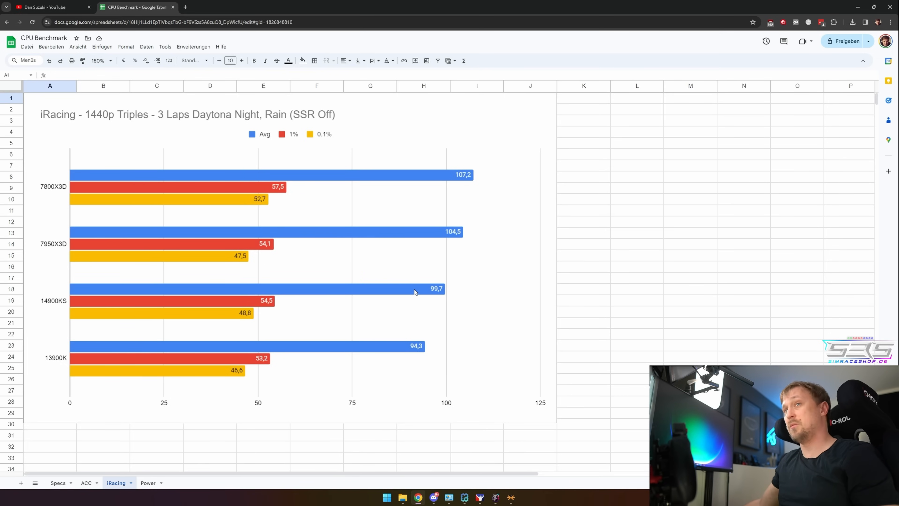
{"action": "left_click", "coordinate": [414, 291]}
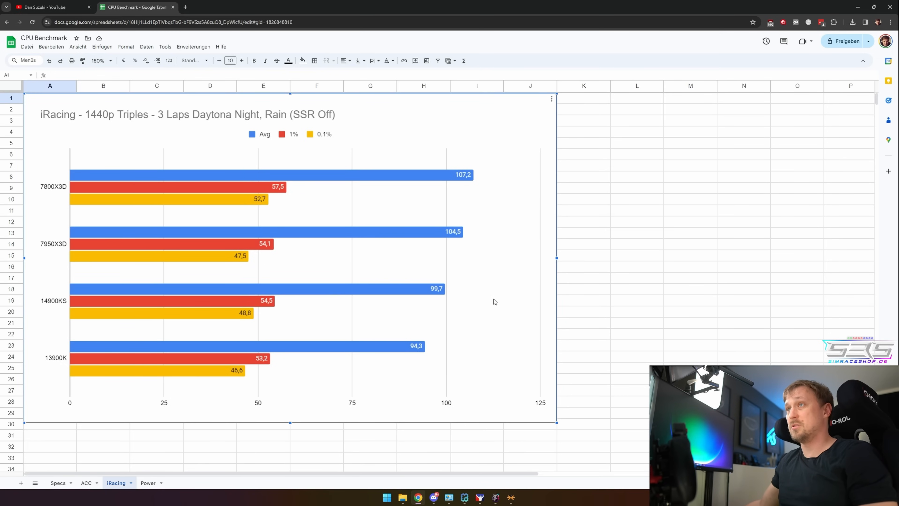
{"action": "mouse_move", "coordinate": [490, 195]}
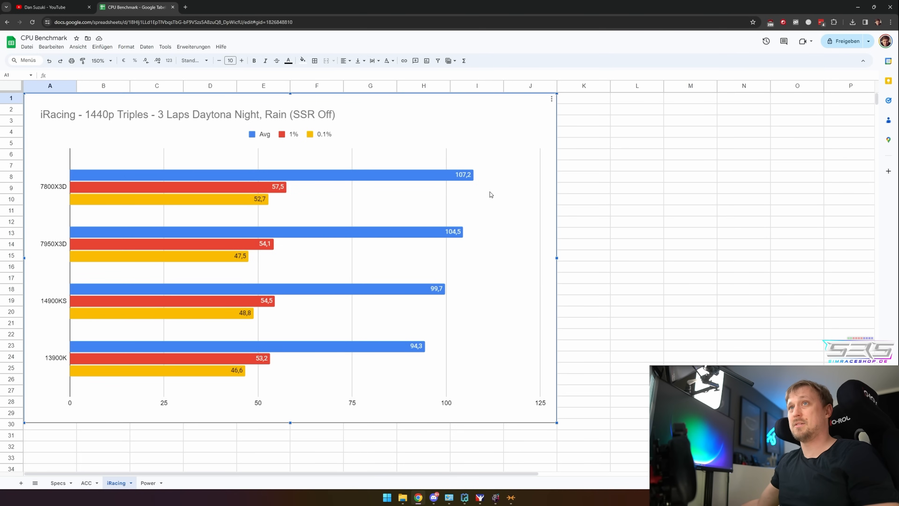
{"action": "mouse_move", "coordinate": [490, 222]}
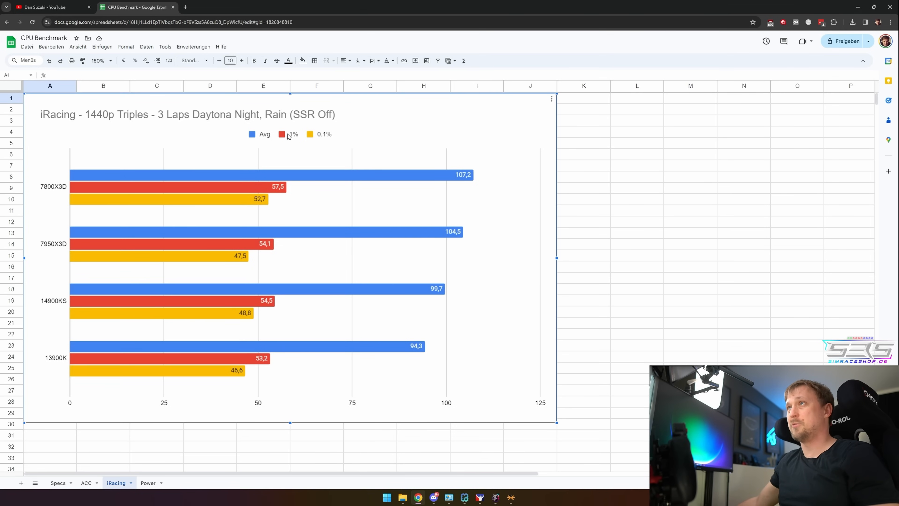
{"action": "mouse_move", "coordinate": [281, 201]}
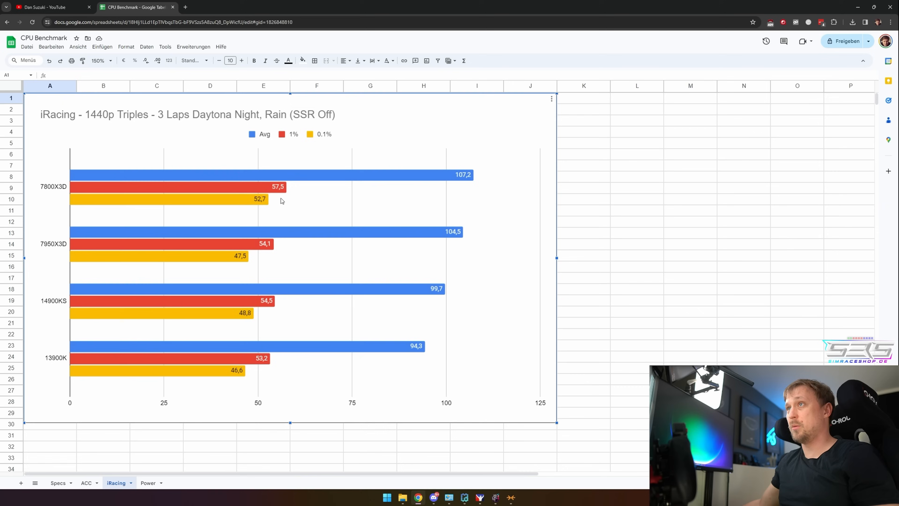
{"action": "mouse_move", "coordinate": [254, 222]}
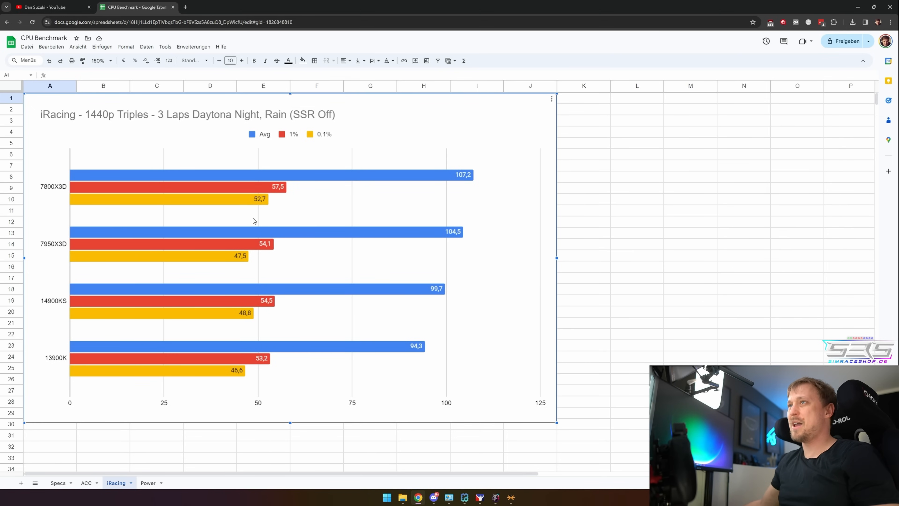
{"action": "mouse_move", "coordinate": [509, 247]}
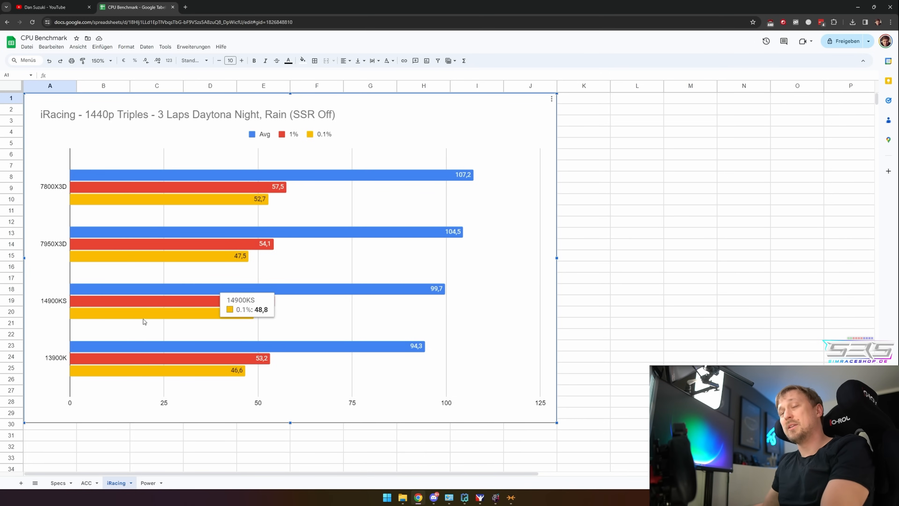
{"action": "mouse_move", "coordinate": [464, 313]}
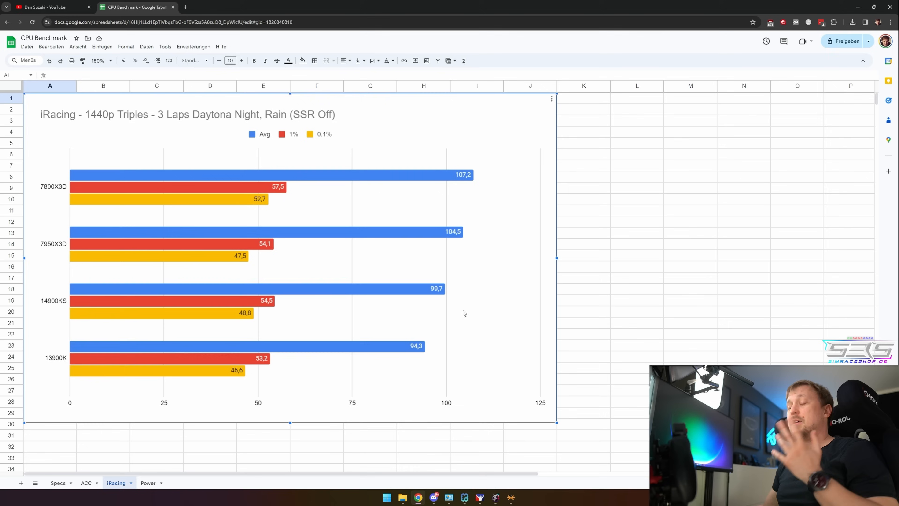
{"action": "mouse_move", "coordinate": [462, 175]}
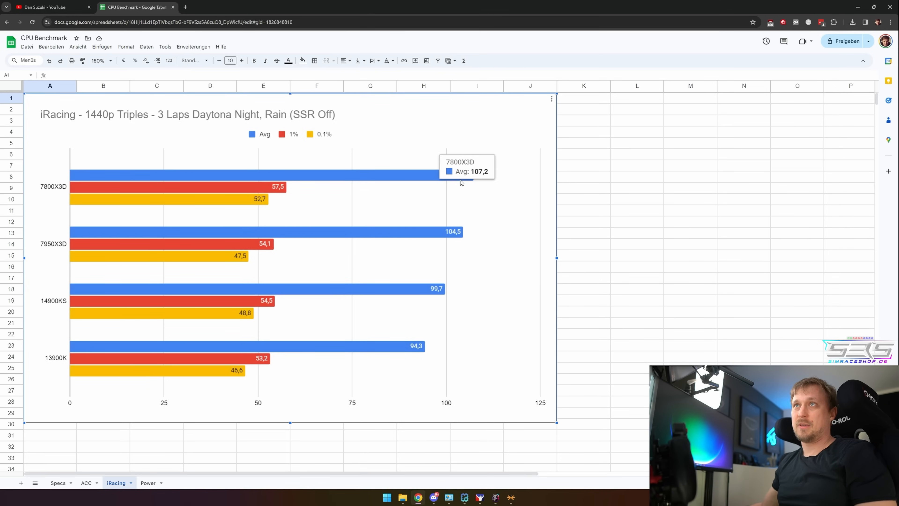
{"action": "mouse_move", "coordinate": [330, 204]}
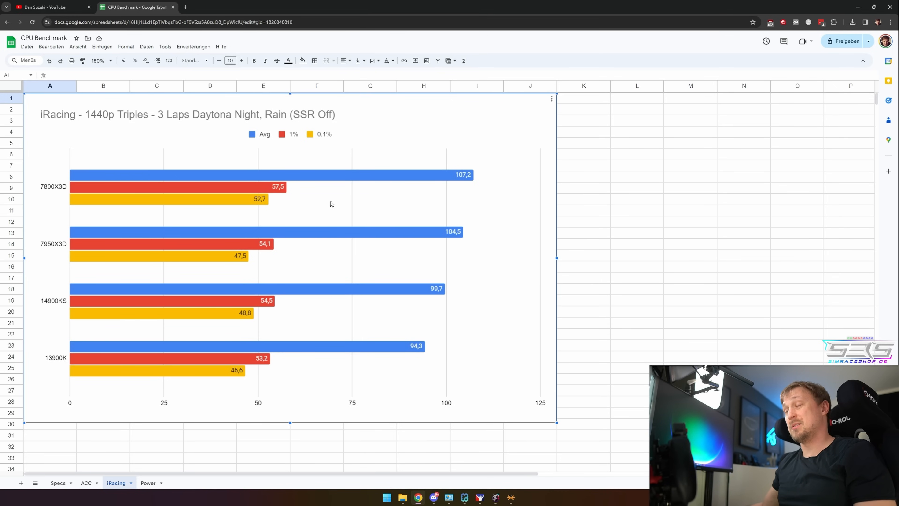
{"action": "mouse_move", "coordinate": [341, 196]}
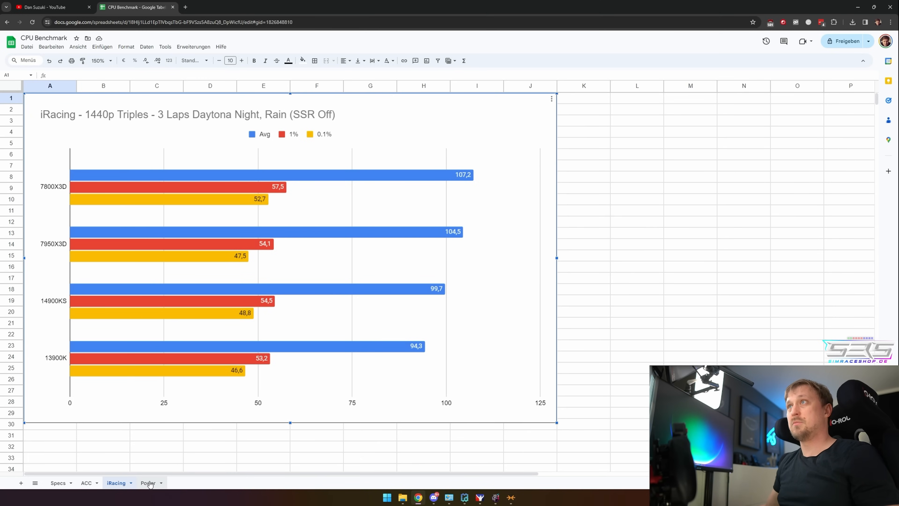
Show the Power sheet's CPU-only and system power consumption charts
{"action": "left_click", "coordinate": [148, 482]}
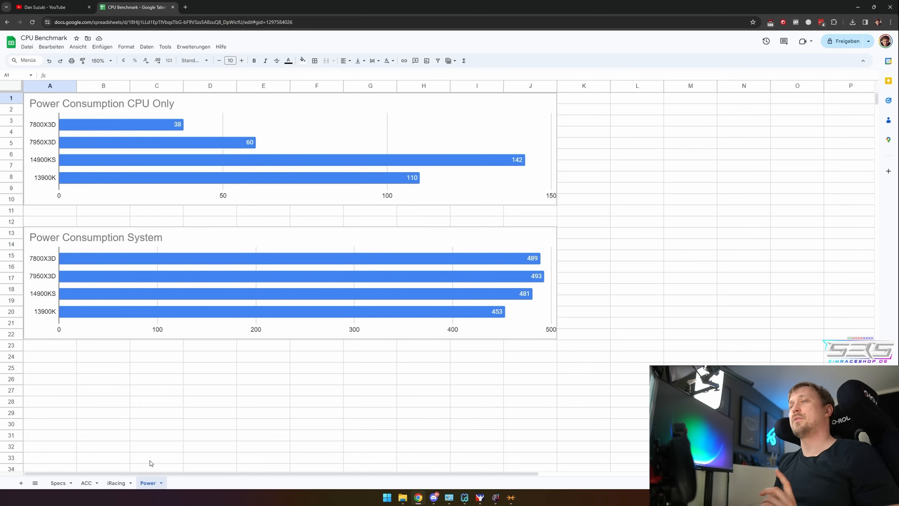
{"action": "mouse_move", "coordinate": [194, 150]}
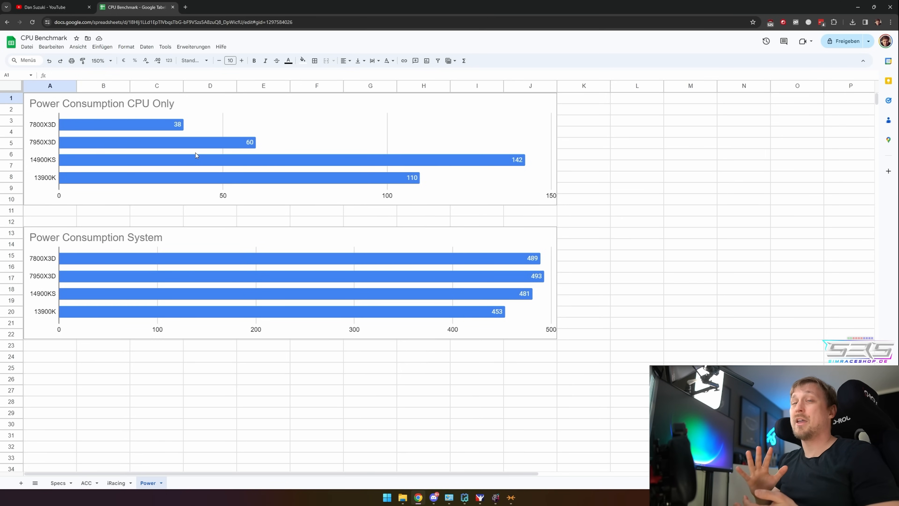
{"action": "mouse_move", "coordinate": [208, 135]}
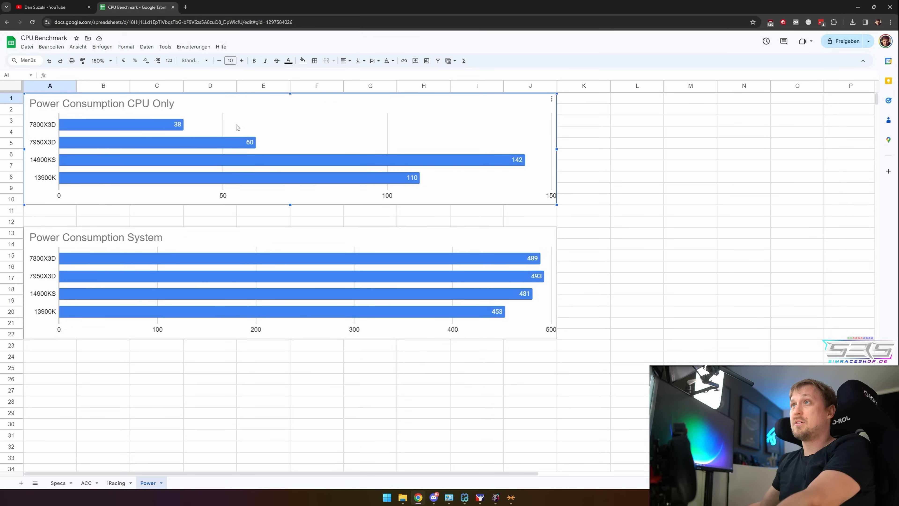
{"action": "mouse_move", "coordinate": [172, 124]}
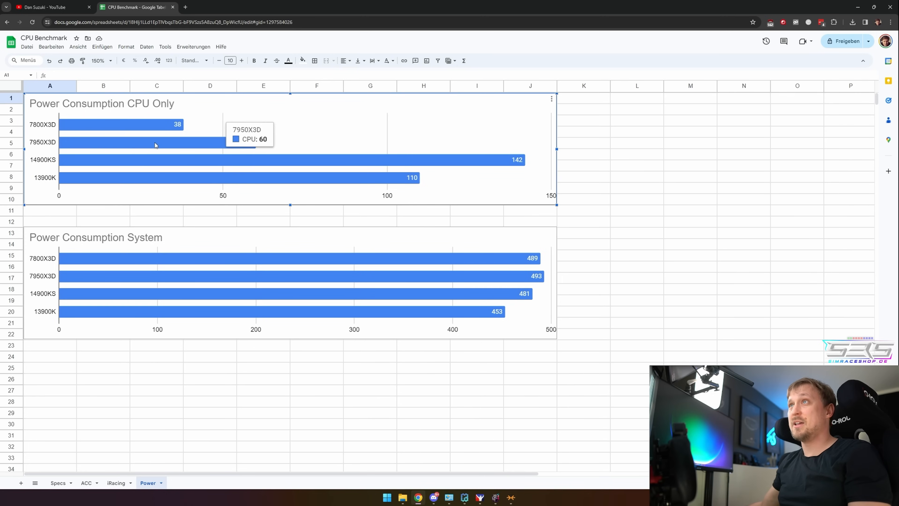
{"action": "mouse_move", "coordinate": [458, 137]}
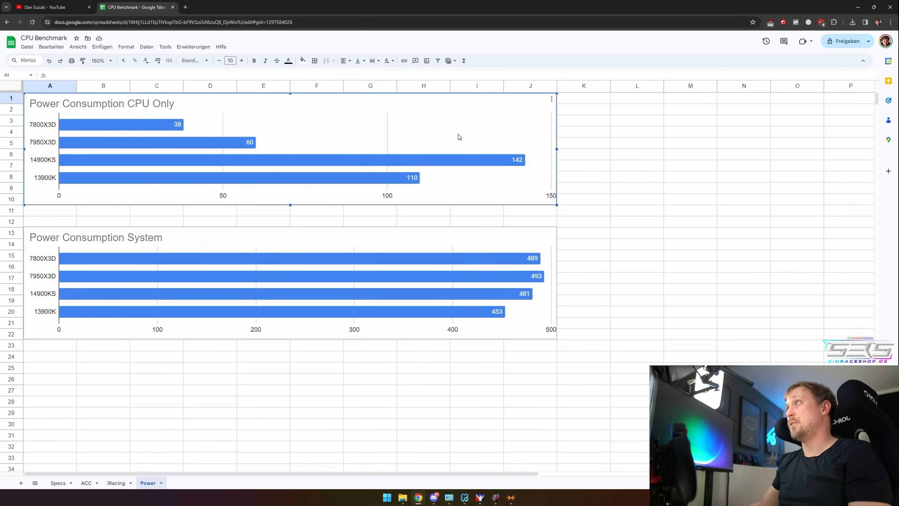
{"action": "mouse_move", "coordinate": [518, 178]}
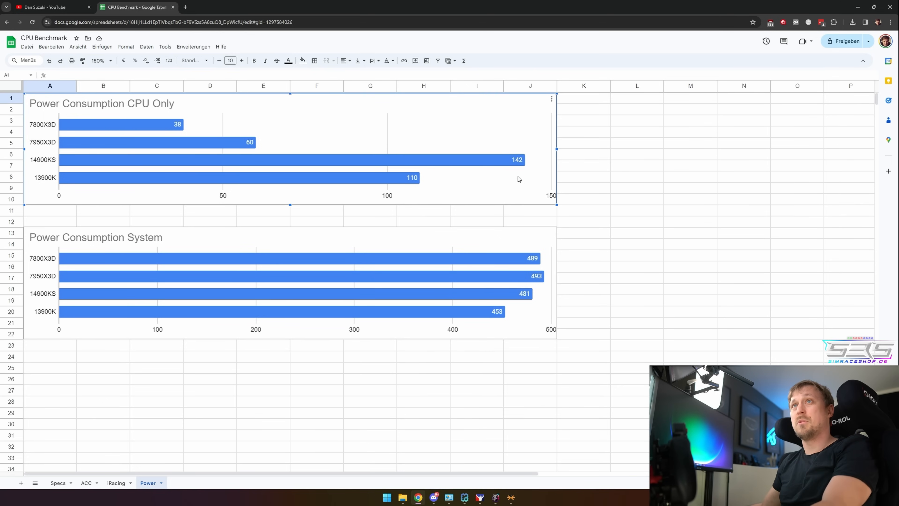
{"action": "mouse_move", "coordinate": [501, 182]}
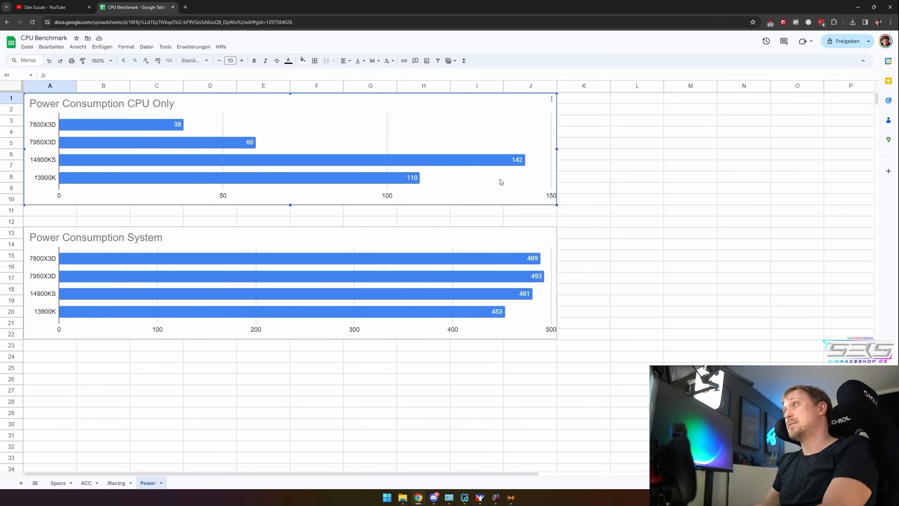
{"action": "mouse_move", "coordinate": [589, 196]}
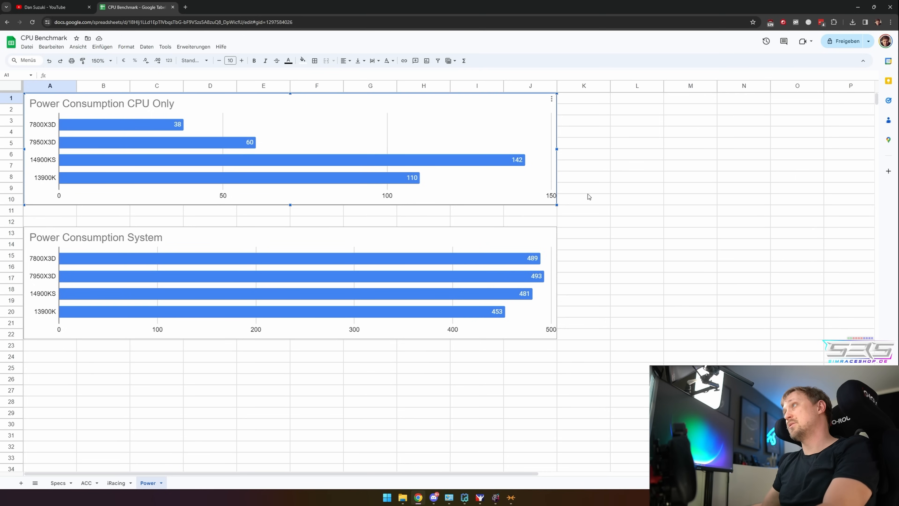
{"action": "left_click", "coordinate": [582, 187]}
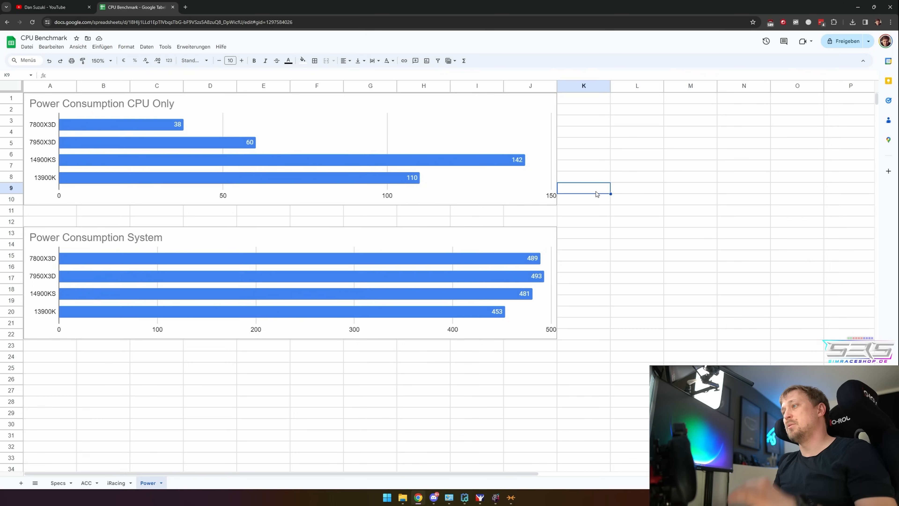
{"action": "mouse_move", "coordinate": [602, 190]}
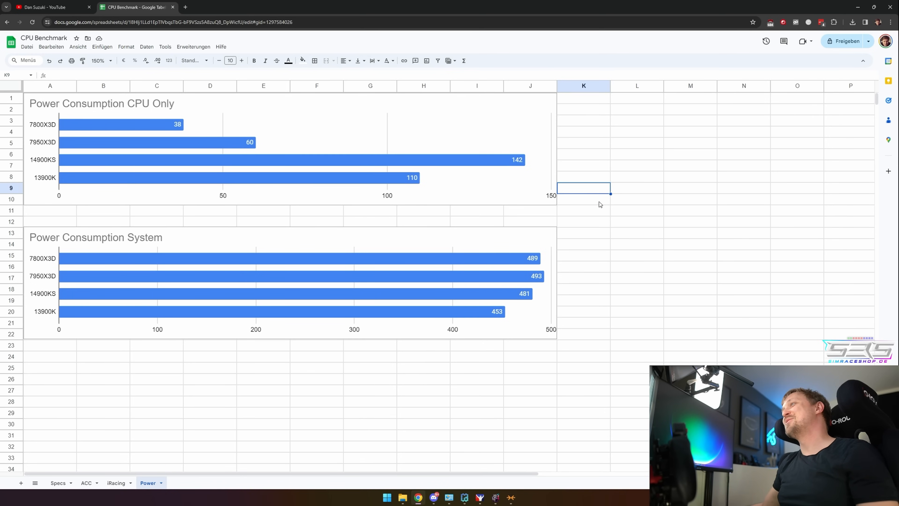
{"action": "left_click", "coordinate": [583, 199]}
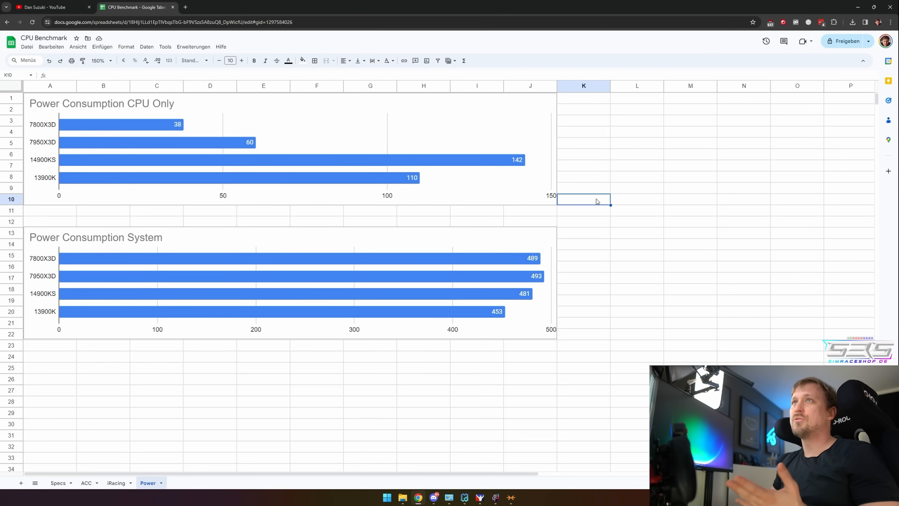
{"action": "mouse_move", "coordinate": [392, 234]}
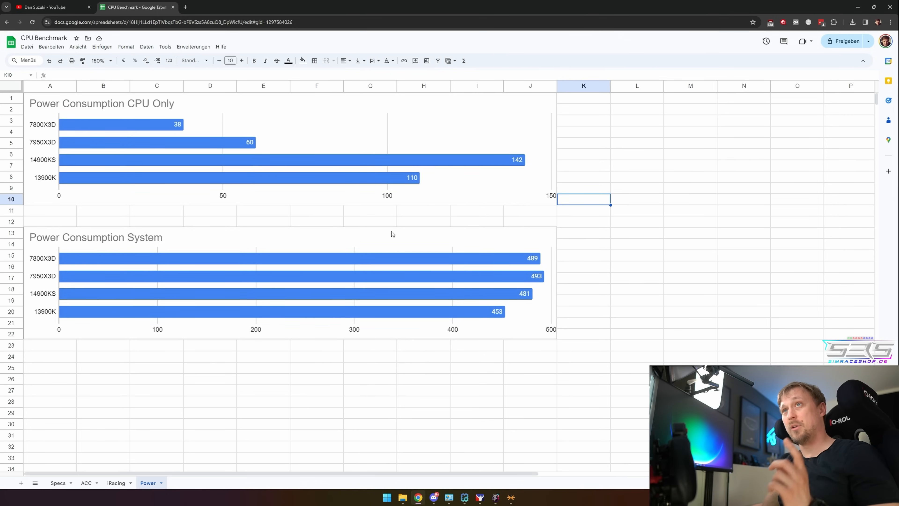
{"action": "mouse_move", "coordinate": [230, 245]}
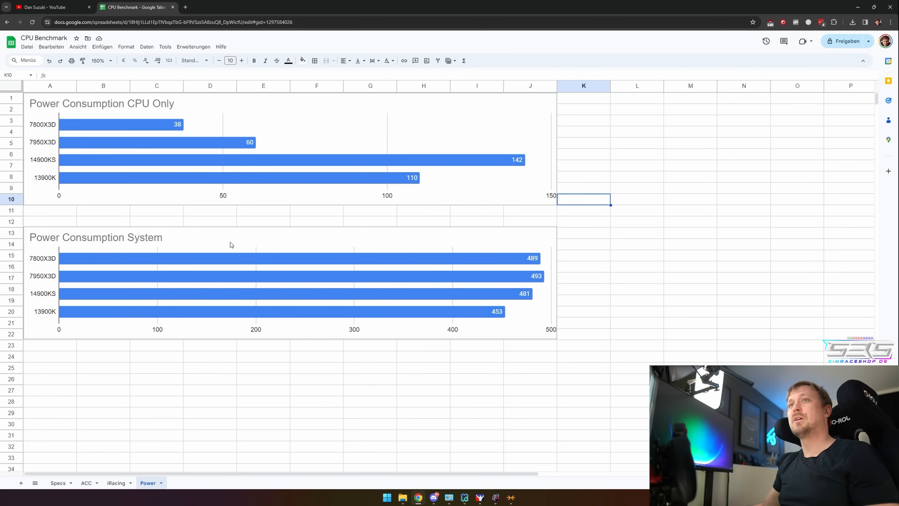
{"action": "left_click", "coordinate": [476, 222]}
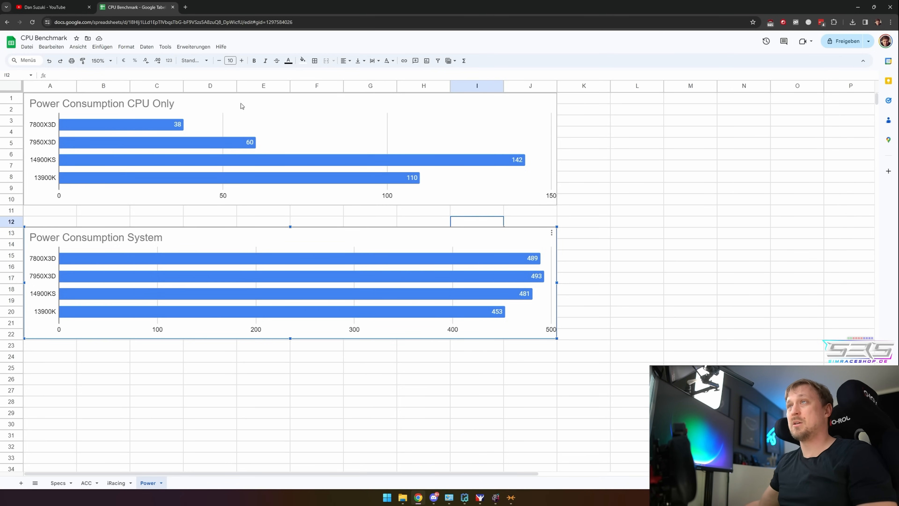
{"action": "mouse_move", "coordinate": [223, 171]}
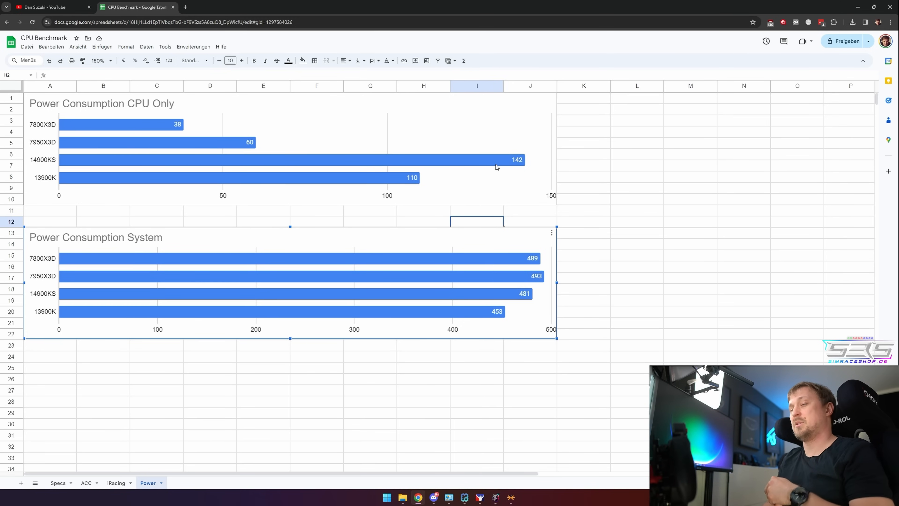
{"action": "mouse_move", "coordinate": [525, 275]}
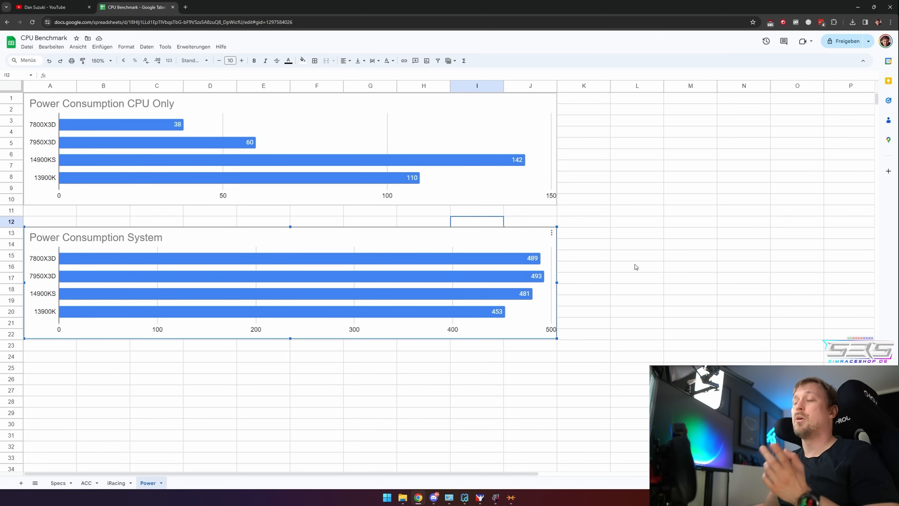
{"action": "mouse_move", "coordinate": [632, 258]}
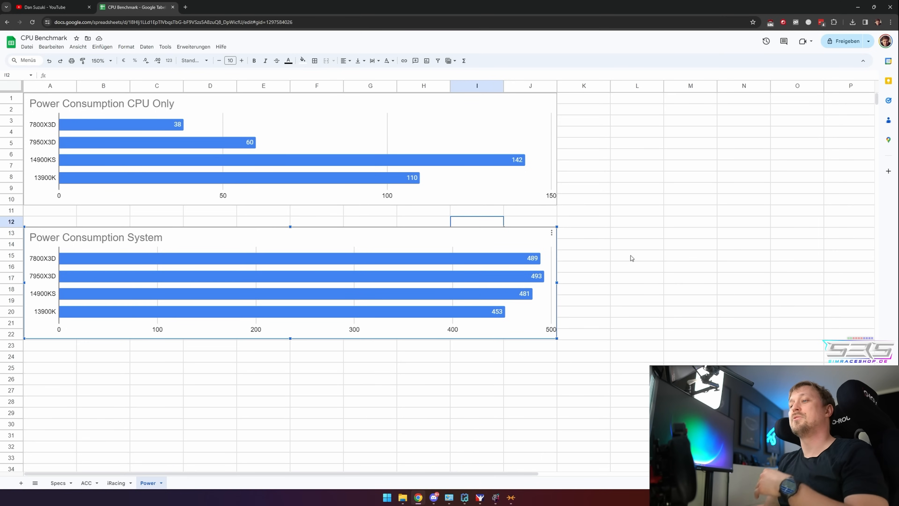
{"action": "left_click", "coordinate": [636, 256]}
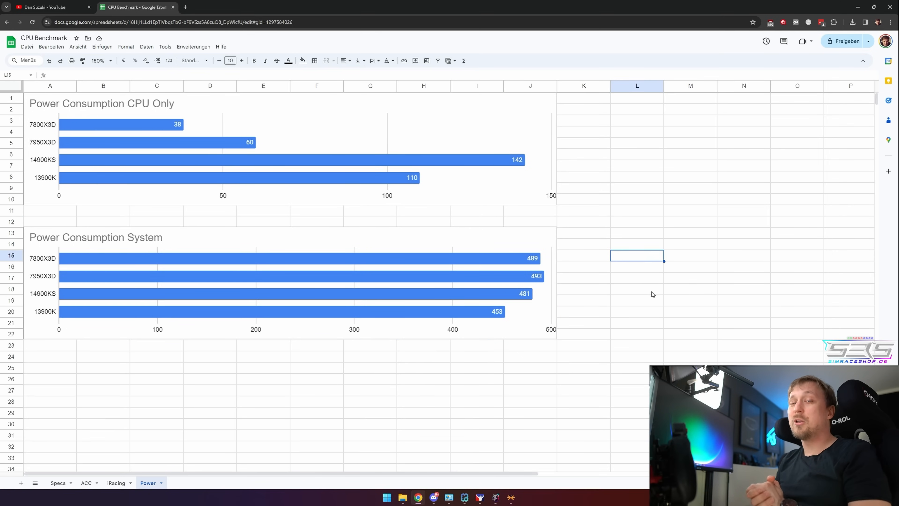
{"action": "mouse_move", "coordinate": [661, 322]}
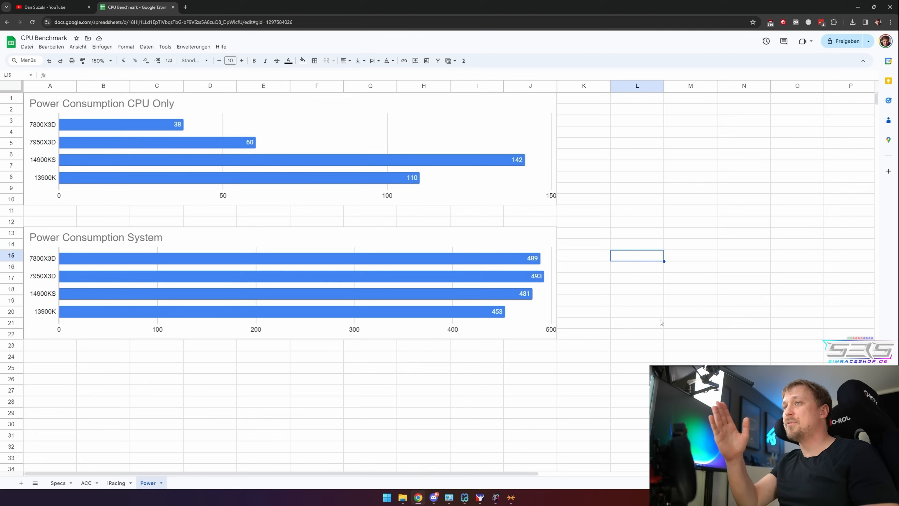
{"action": "mouse_move", "coordinate": [506, 256]}
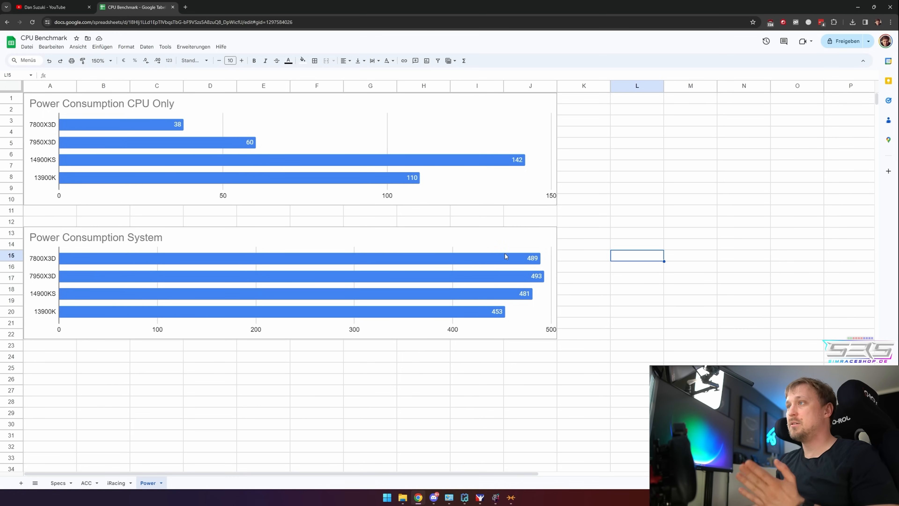
{"action": "mouse_move", "coordinate": [507, 255]}
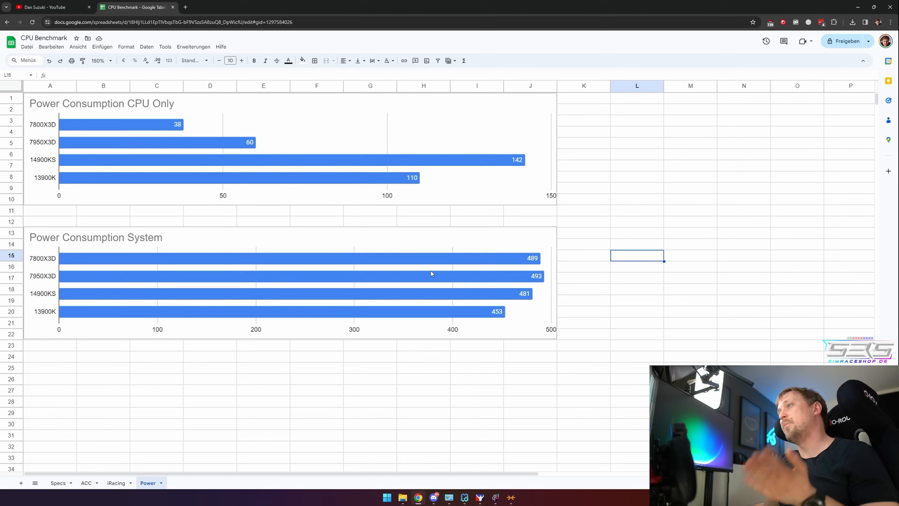
{"action": "mouse_move", "coordinate": [435, 271]}
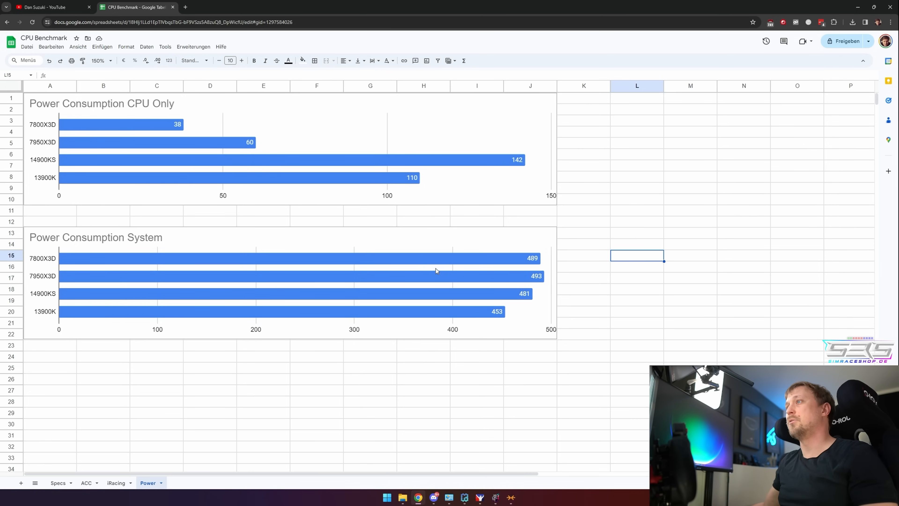
{"action": "mouse_move", "coordinate": [647, 272]}
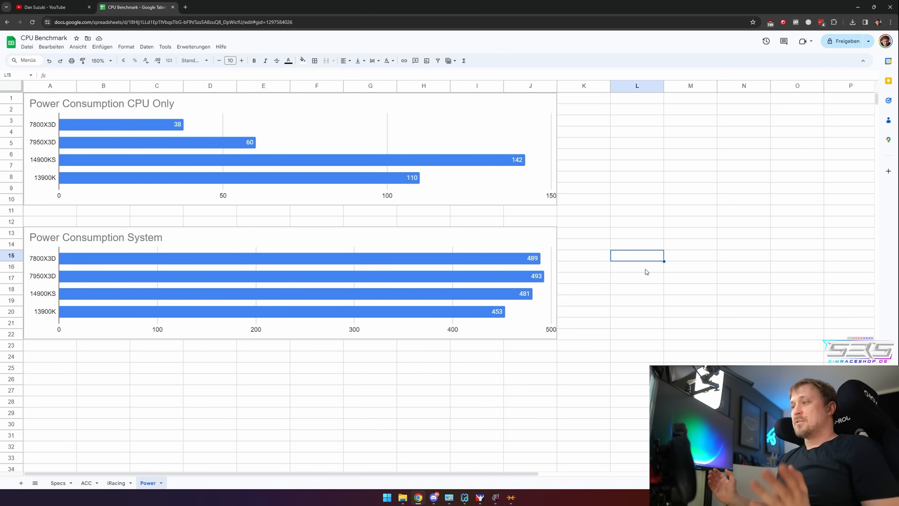